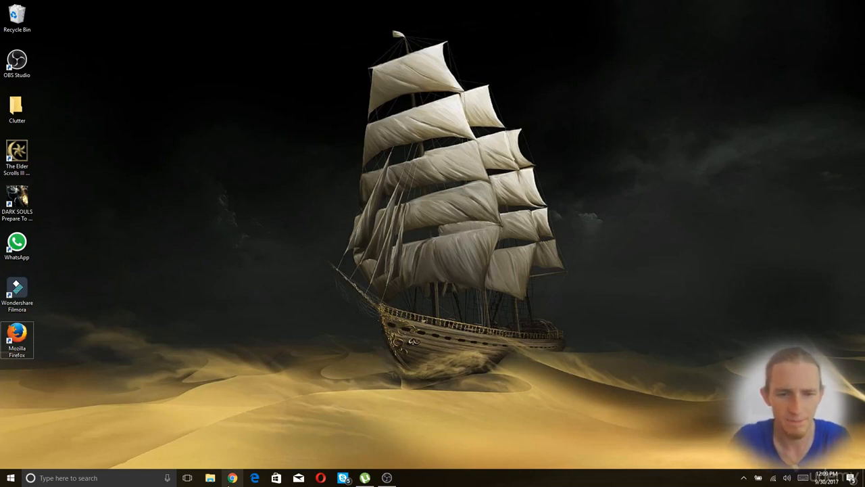
Launch Google Chrome from the taskbar so Walmart.com loads.
click(232, 478)
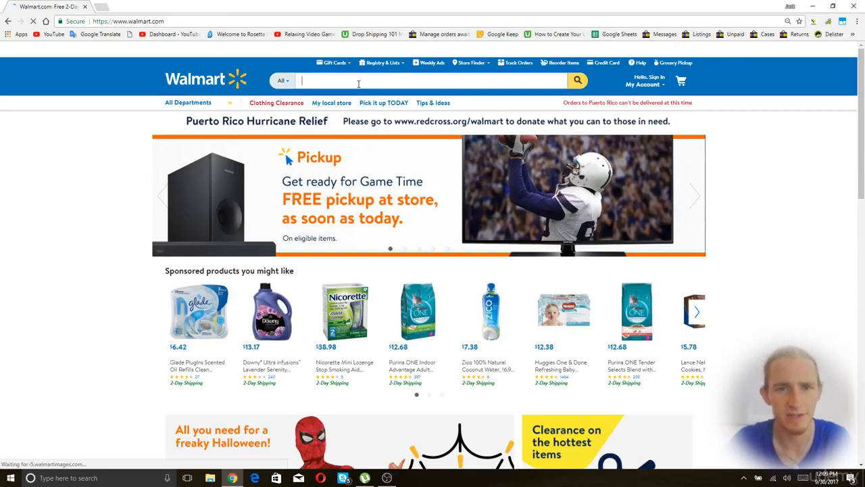
Search Walmart for 'supply' and filter to 2-day shipping (about 95,469 items).
text(supply)
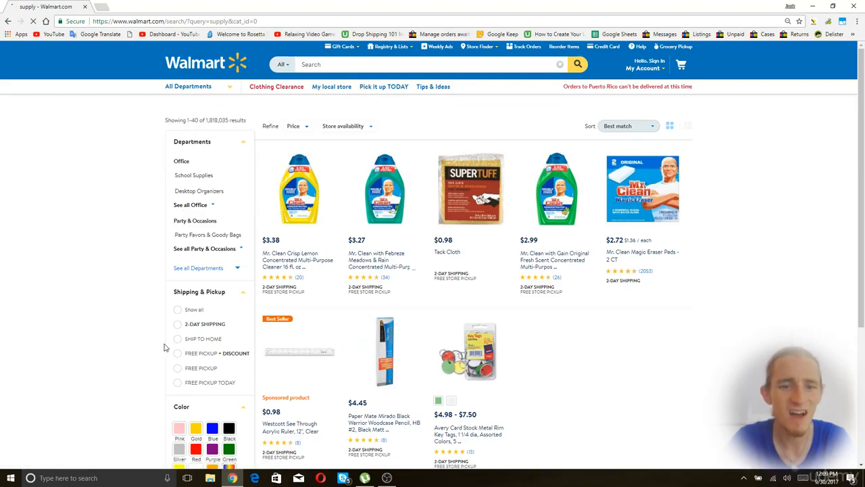
scroll(down, 3)
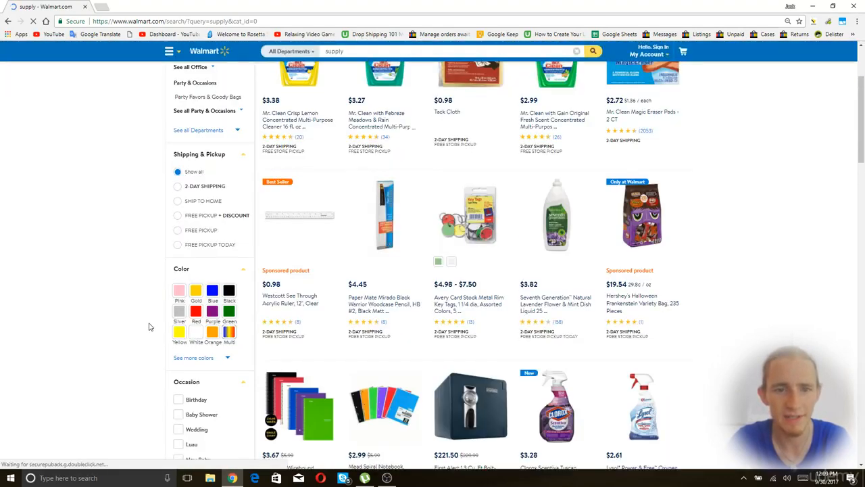
scroll(down, 3)
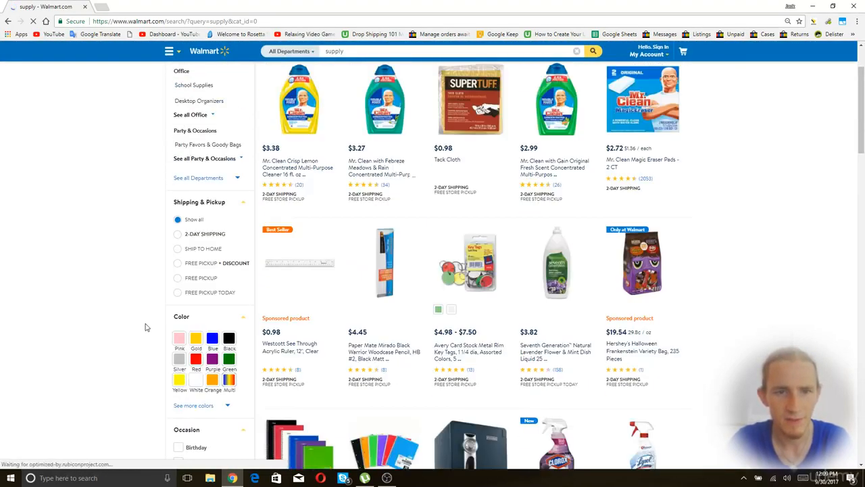
click(178, 233)
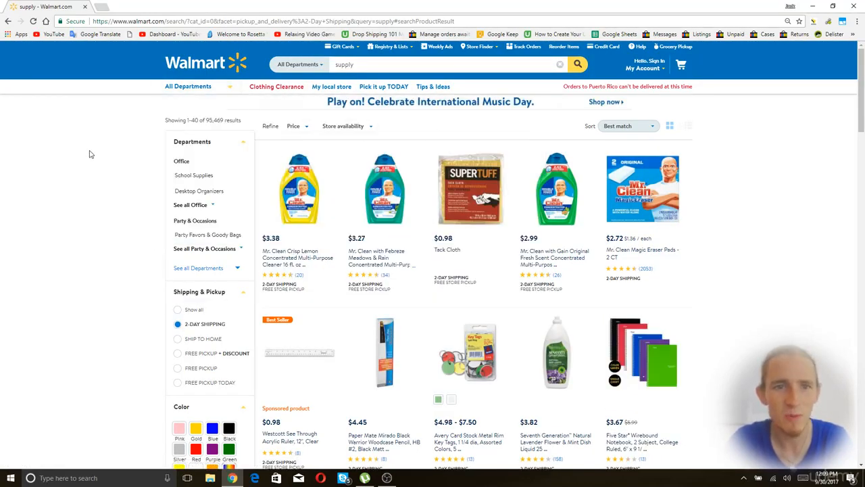
mouse_move(96, 149)
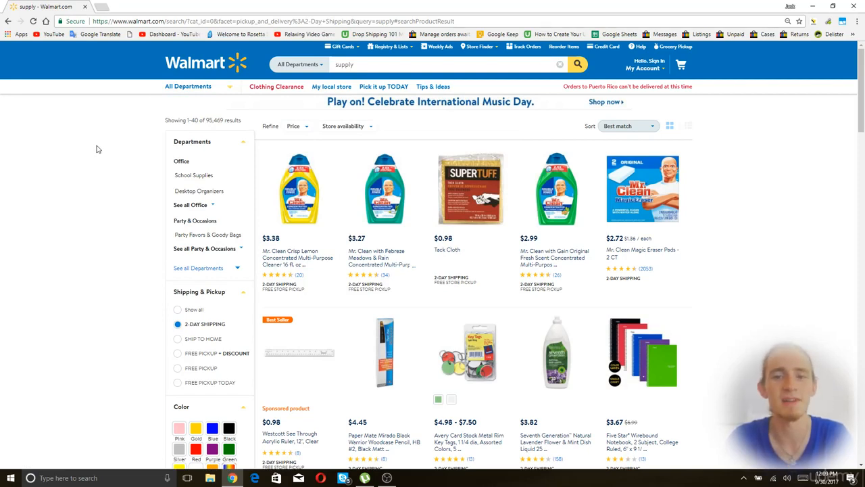
mouse_move(171, 117)
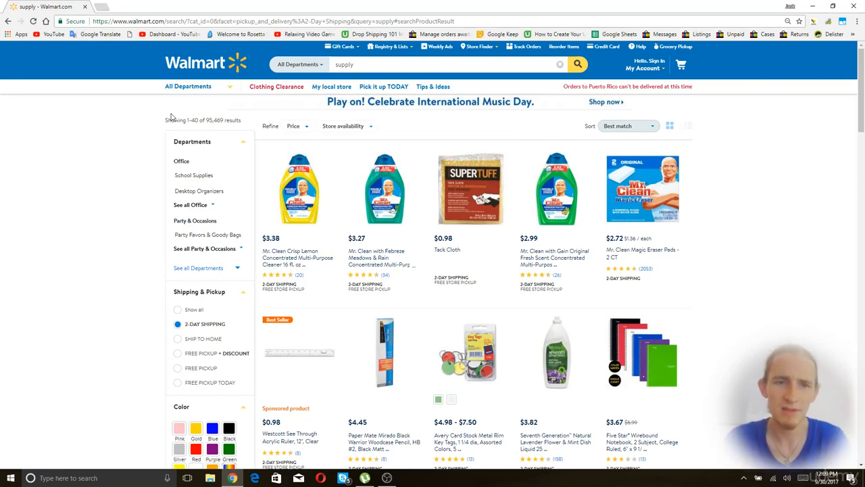
click(446, 64)
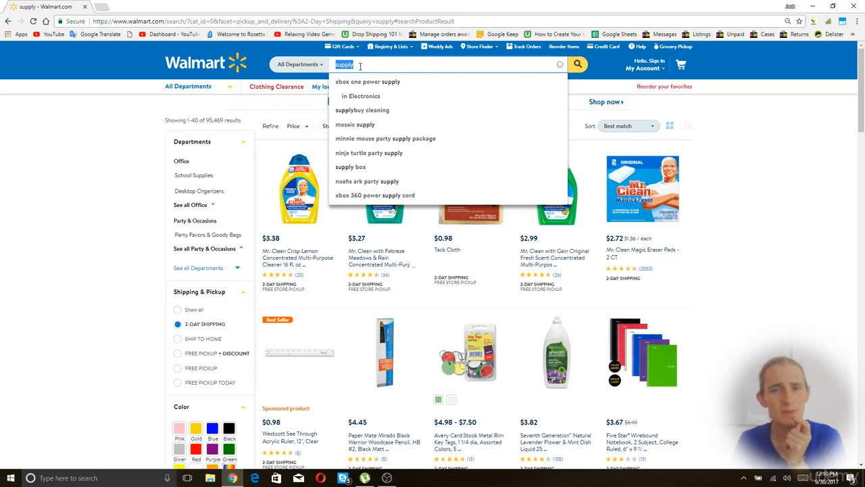
Run Walmart searches for 'sheds', then 'mouse', then 'desk'.
text(sheds)
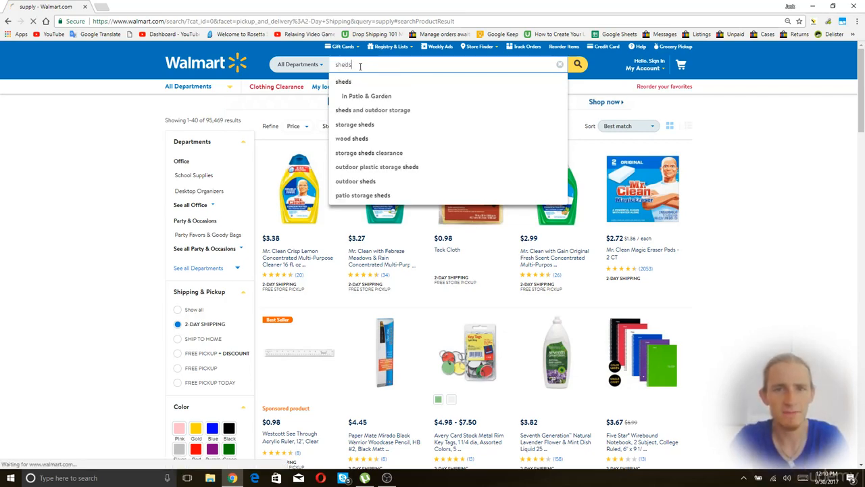
click(344, 81)
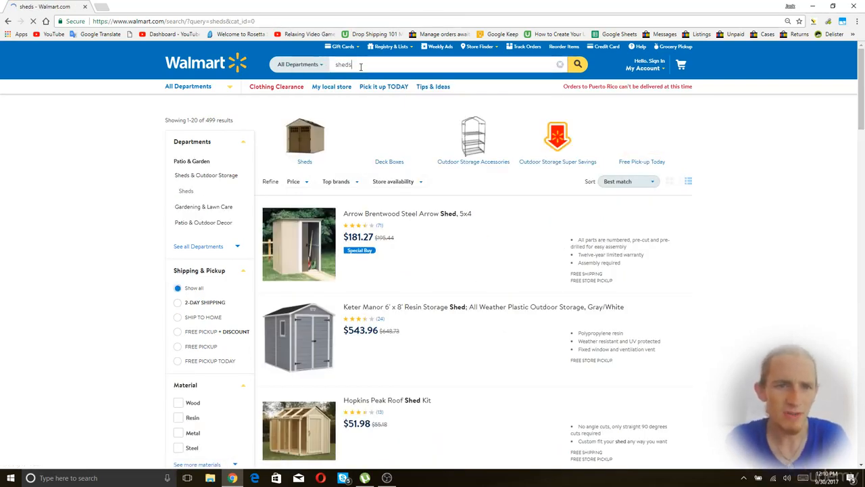
click(446, 64)
text(mouse)
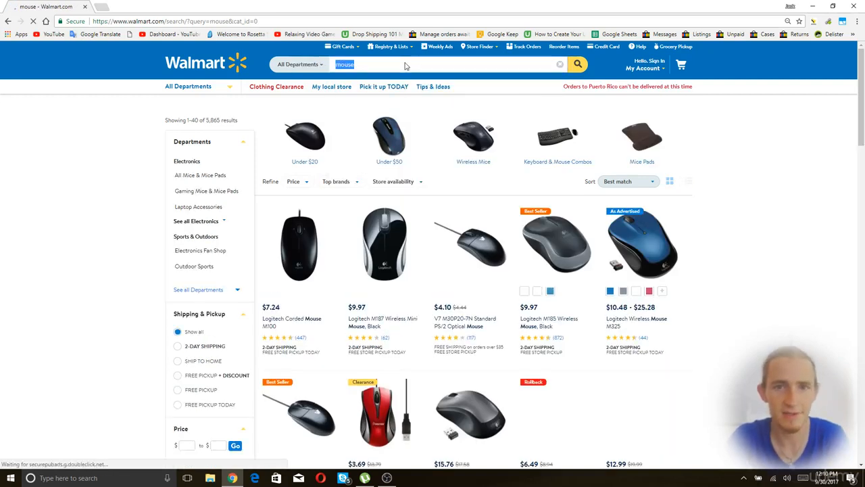
click(372, 65)
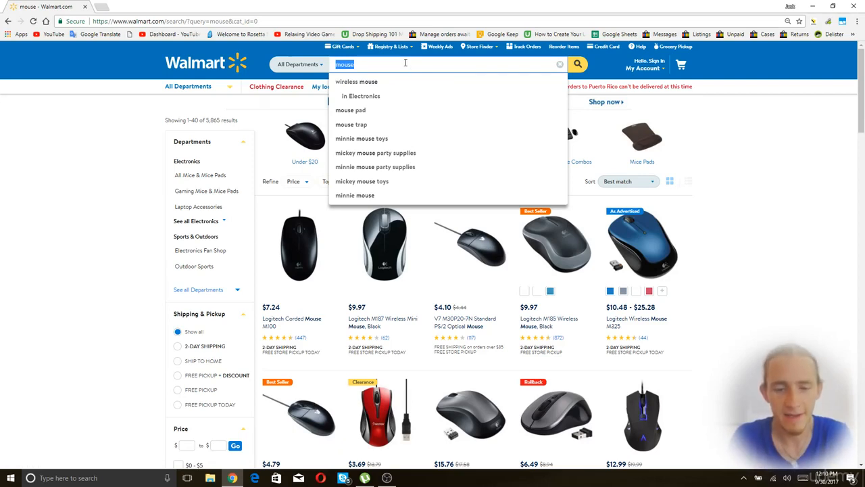
text(desk)
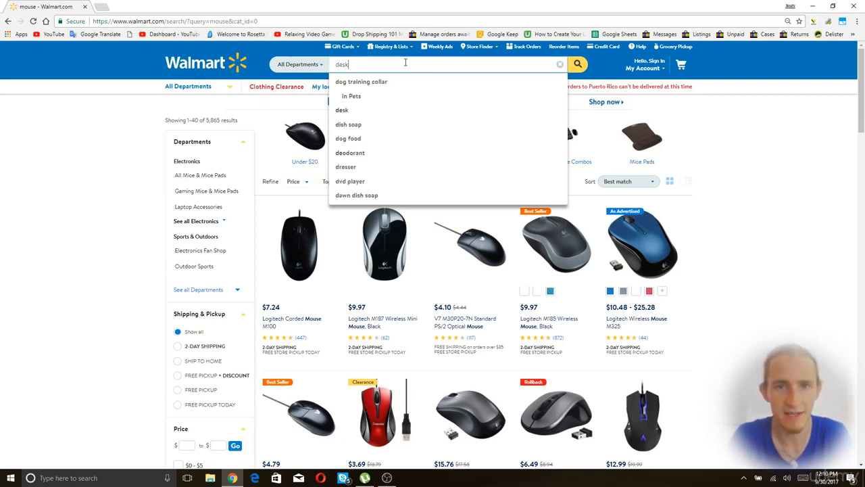
click(342, 109)
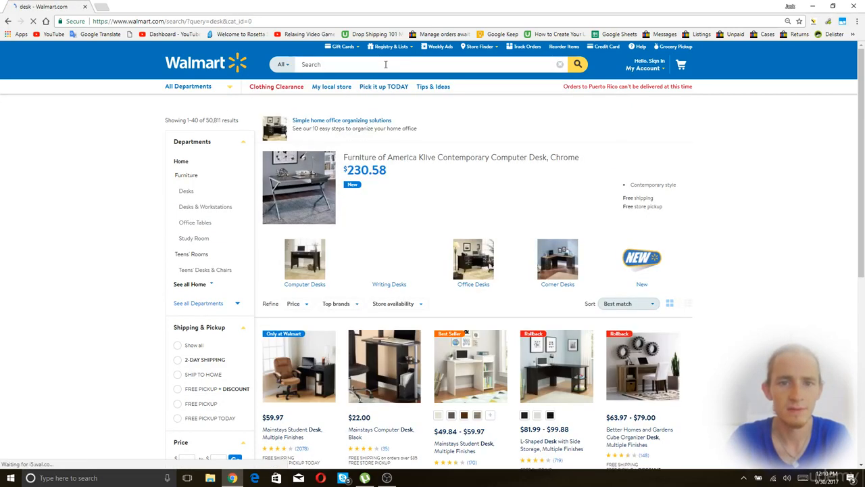
click(386, 64)
text(office)
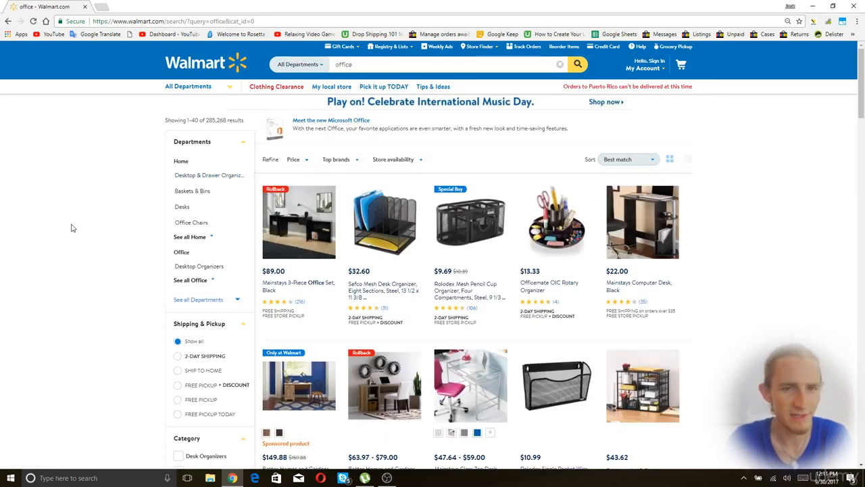
mouse_move(62, 237)
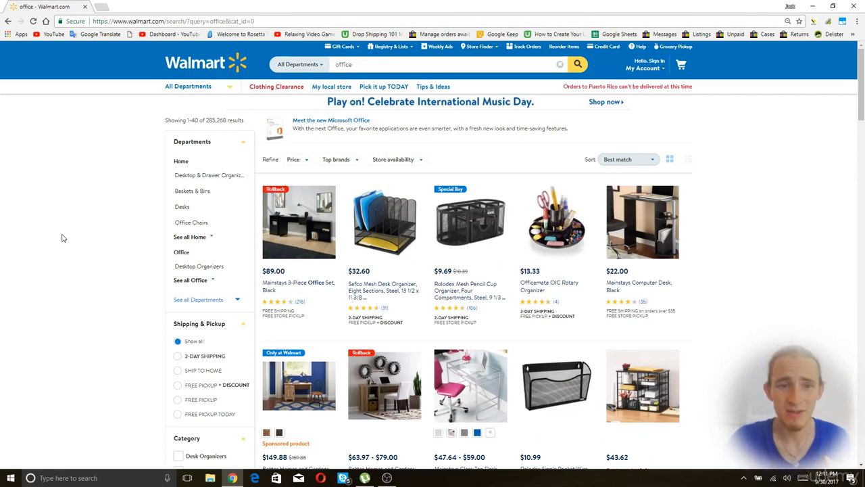
mouse_move(176, 359)
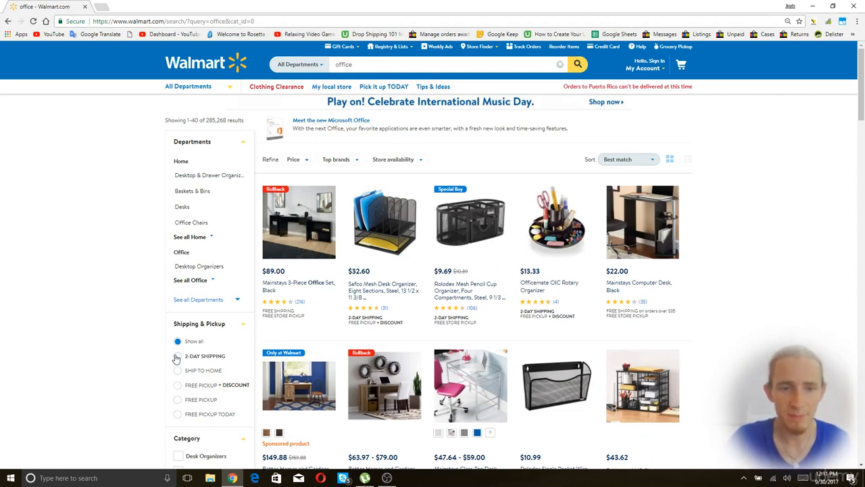
Filter office results to 2-day shipping and $5–$35, then scroll to pagination.
click(178, 356)
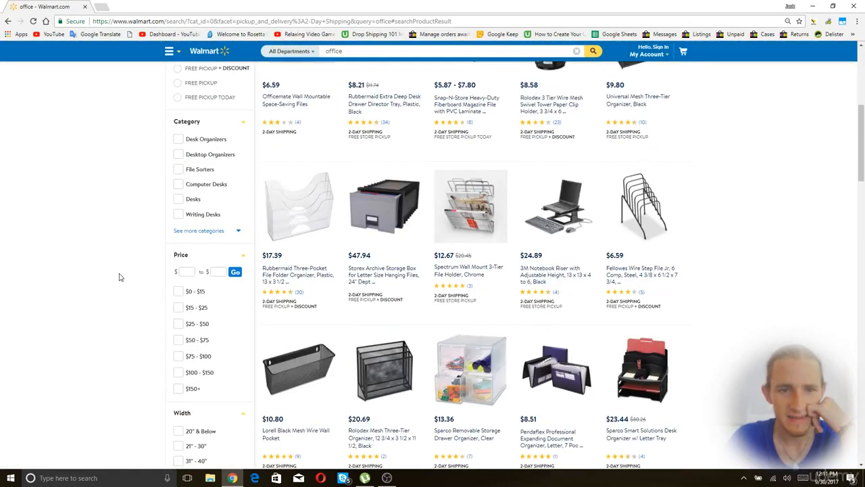
scroll(down, 3)
text(5)
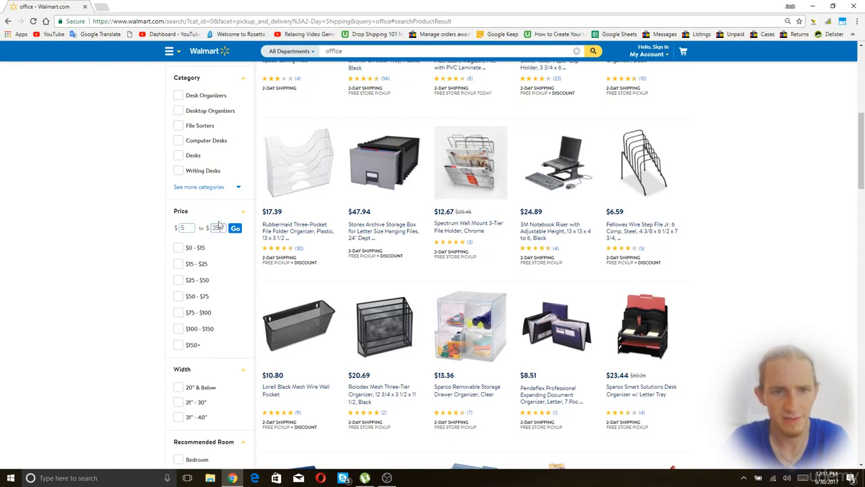
click(236, 228)
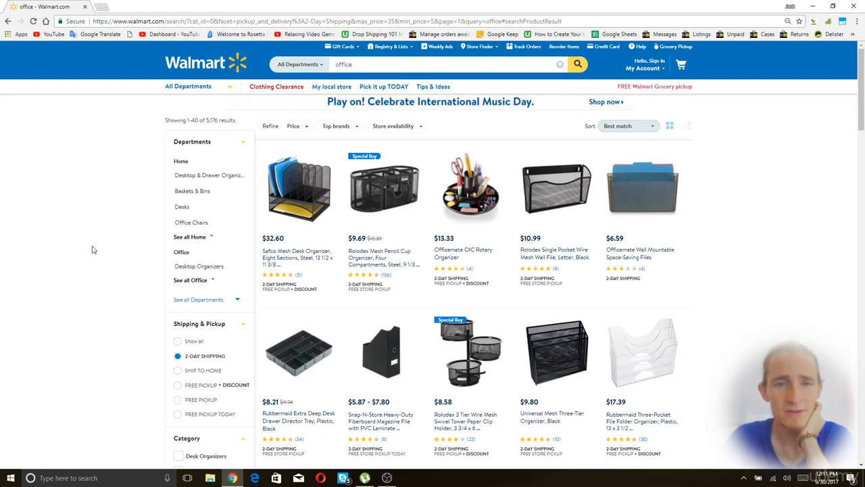
mouse_move(830, 21)
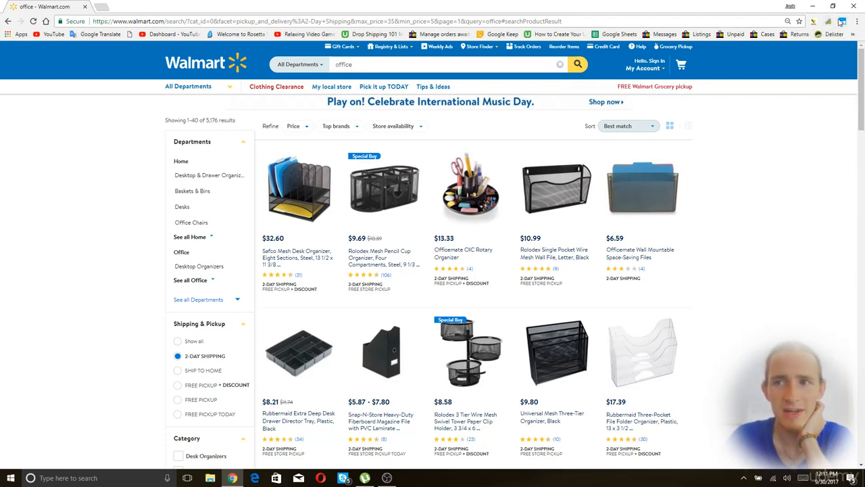
mouse_move(829, 22)
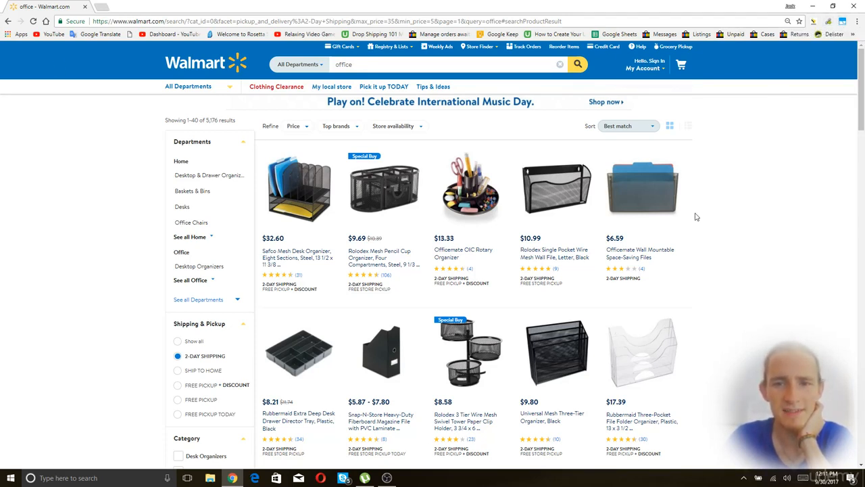
scroll(down, 3)
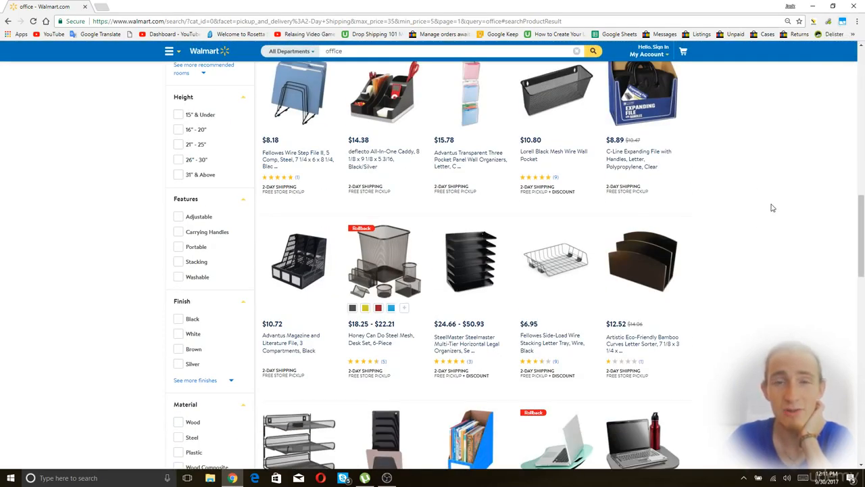
scroll(down, 3)
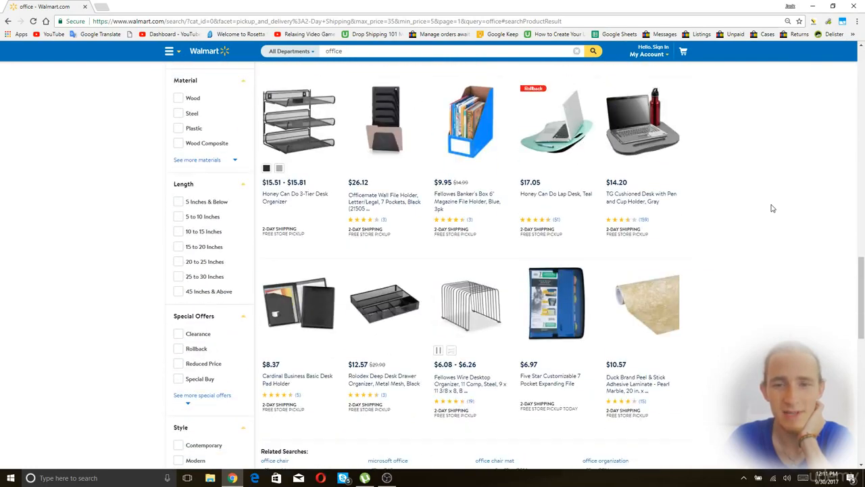
scroll(down, 3)
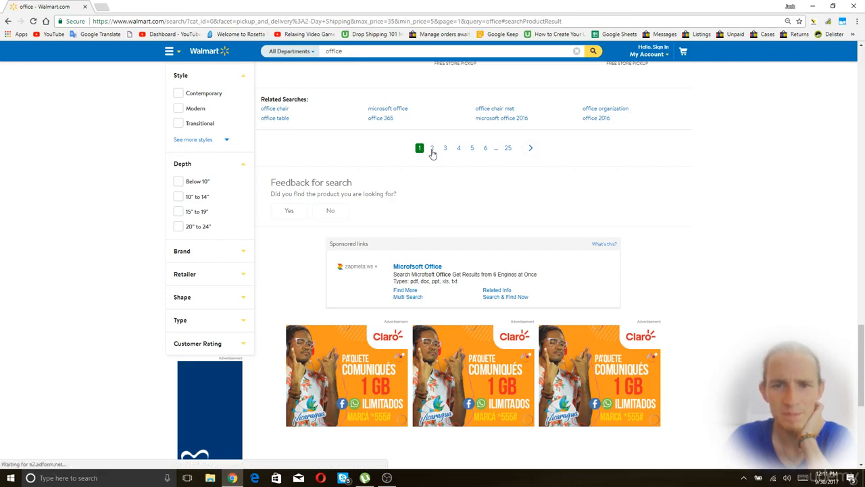
Go to page 2 of office results (items 41–80) and select its URL.
click(432, 148)
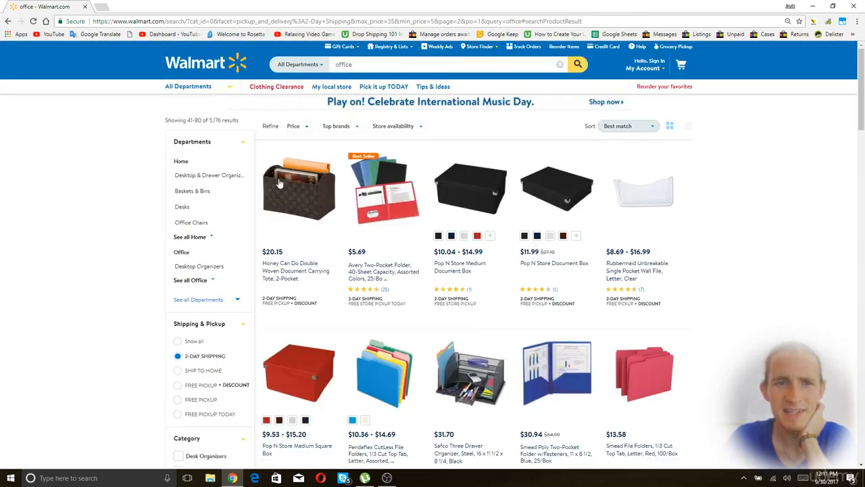
mouse_move(742, 206)
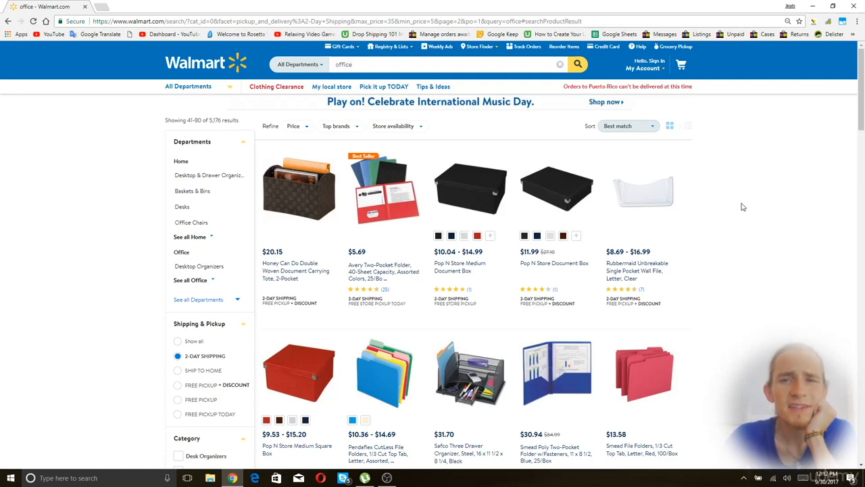
click(338, 21)
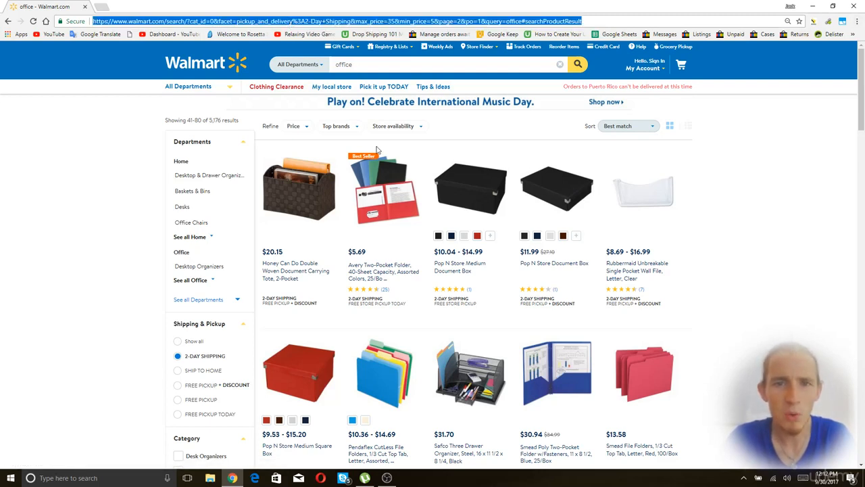
mouse_move(734, 142)
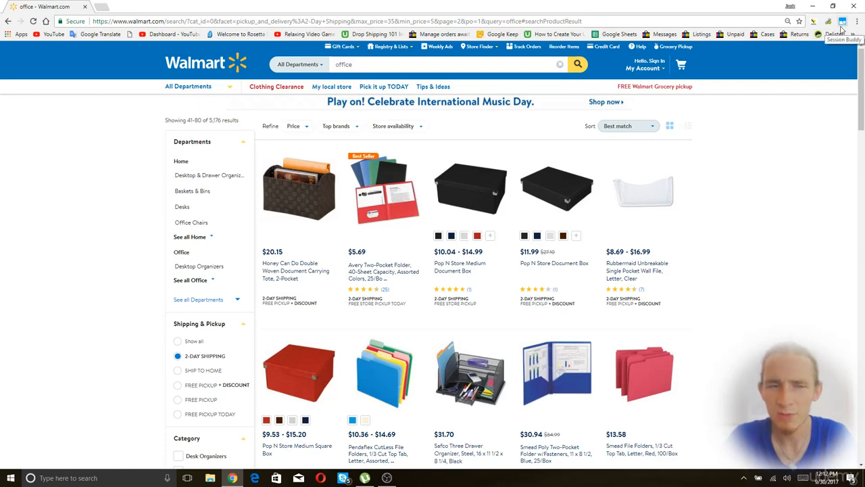
Import the page 1–5 URLs into Session Buddy, save the session, and open it.
click(843, 22)
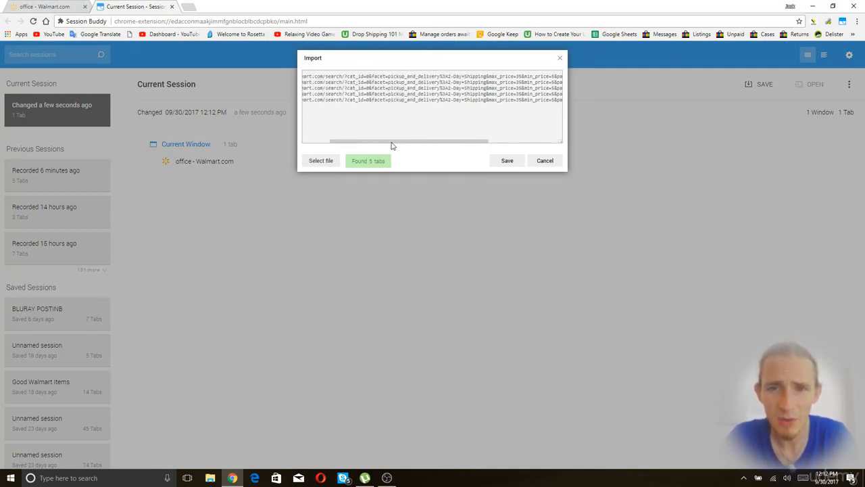
drag(406, 140, 514, 140)
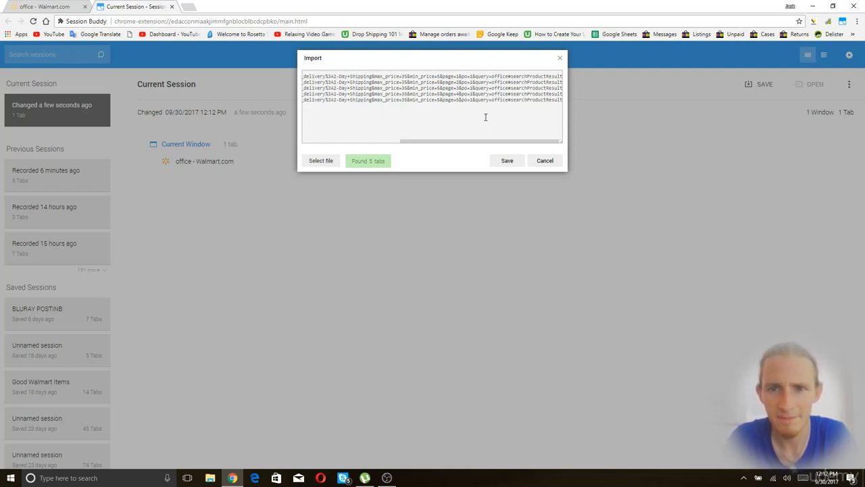
click(507, 160)
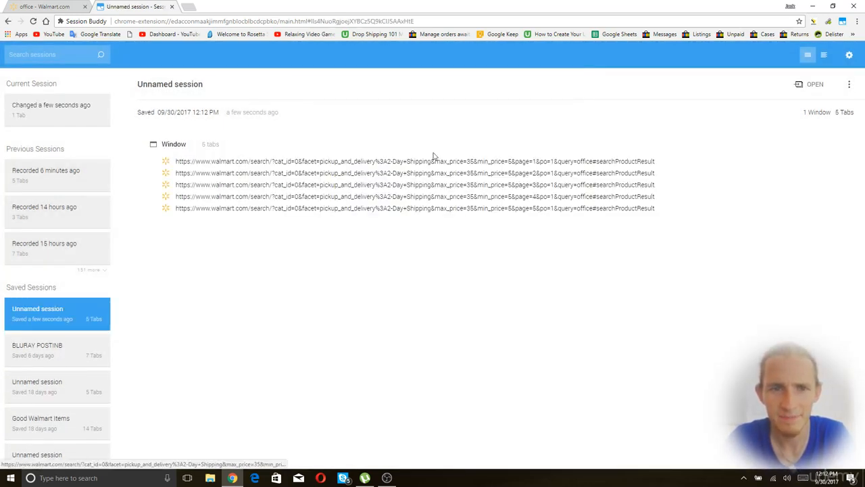
click(815, 83)
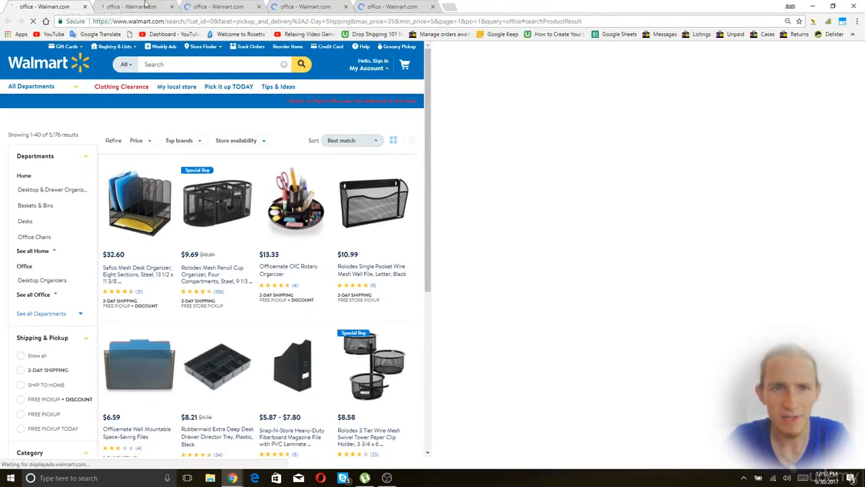
mouse_move(737, 244)
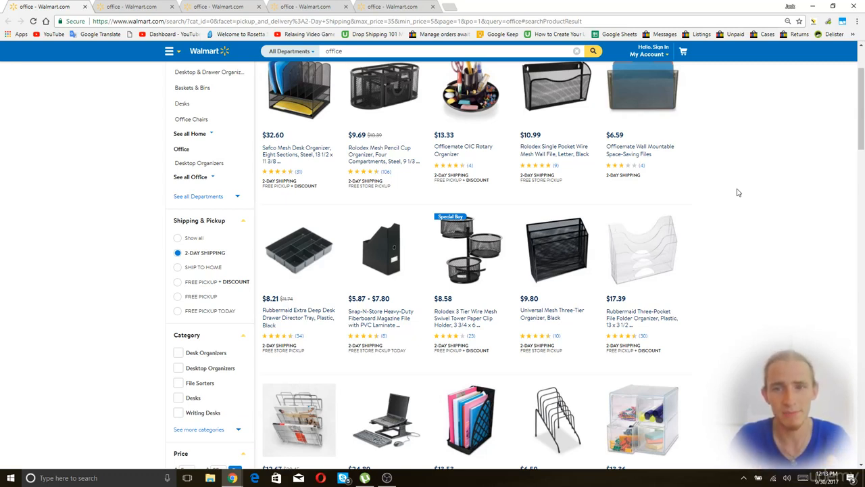
mouse_move(776, 190)
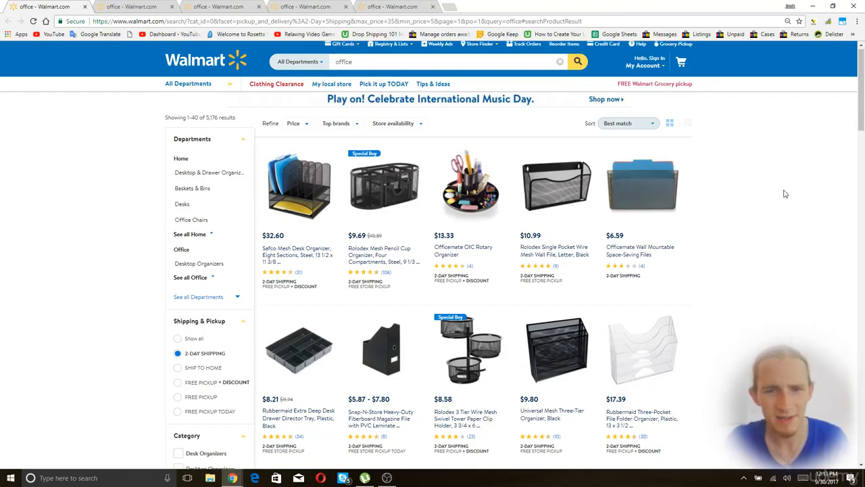
scroll(down, 3)
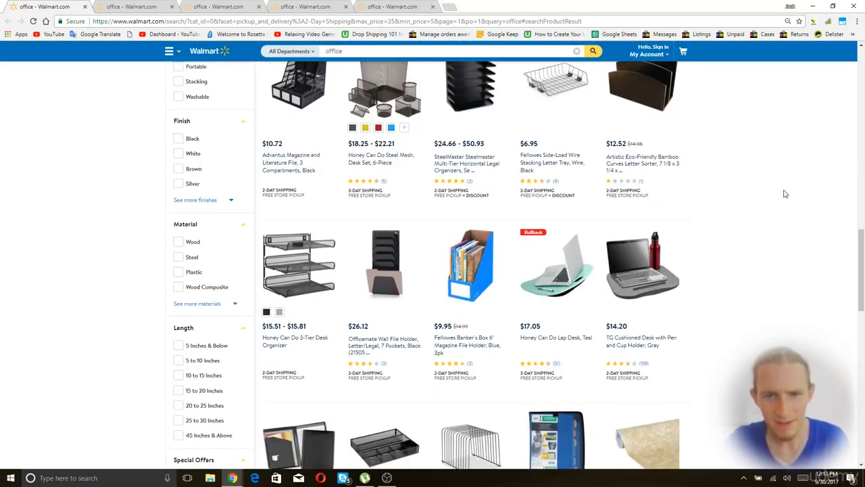
scroll(down, 3)
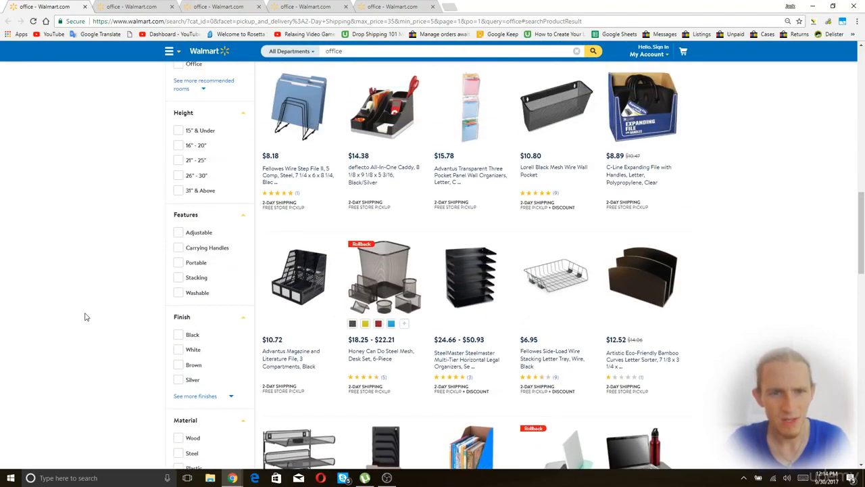
scroll(down, 3)
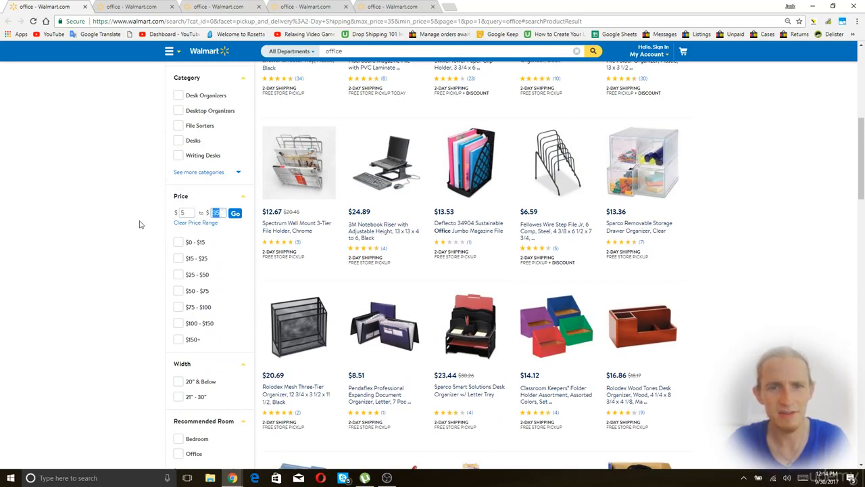
scroll(up, 3)
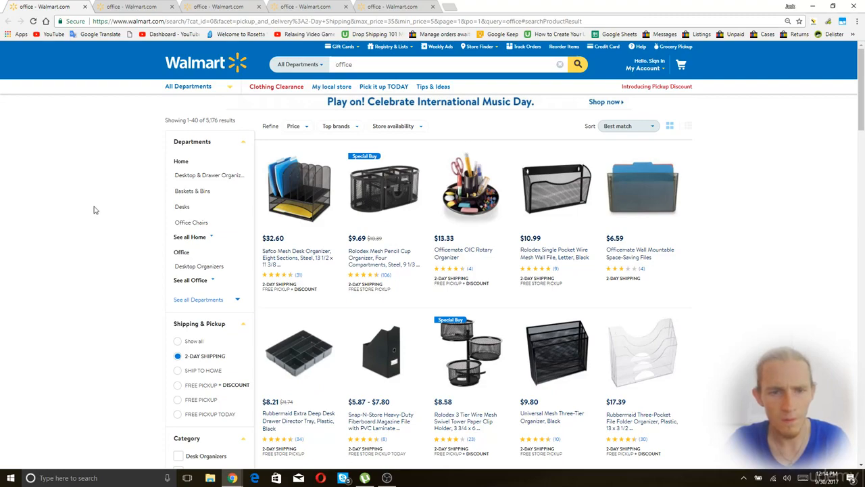
mouse_move(689, 240)
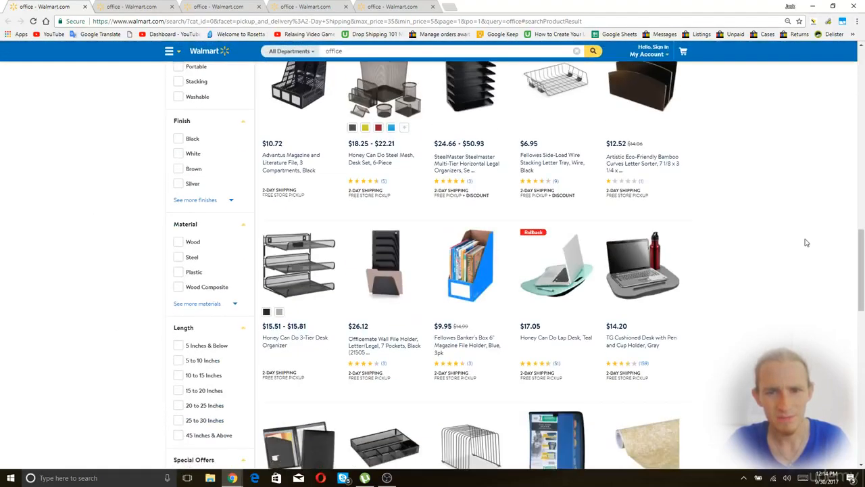
scroll(down, 3)
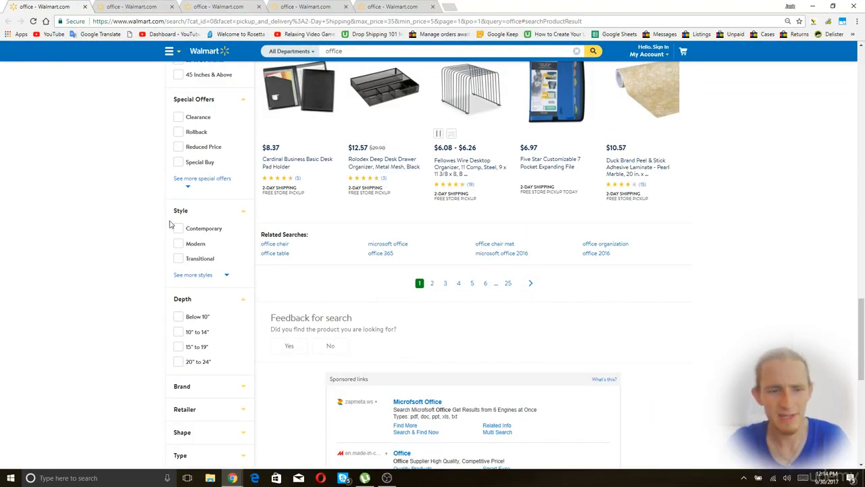
click(432, 283)
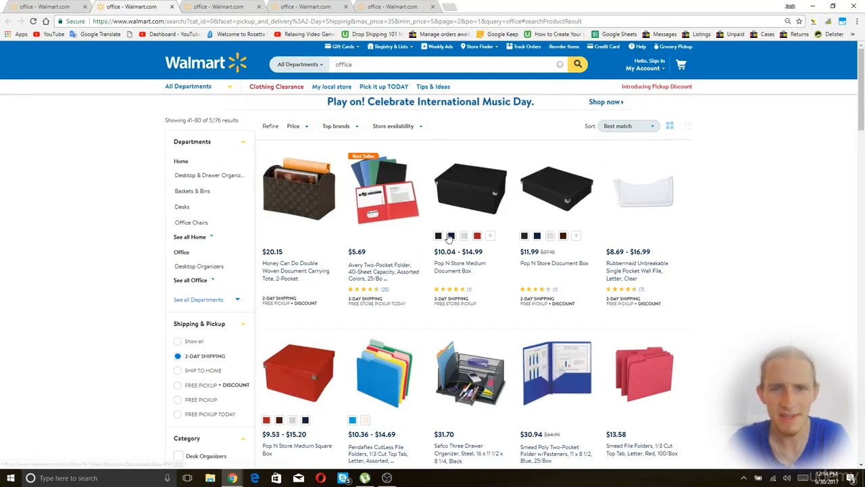
scroll(down, 3)
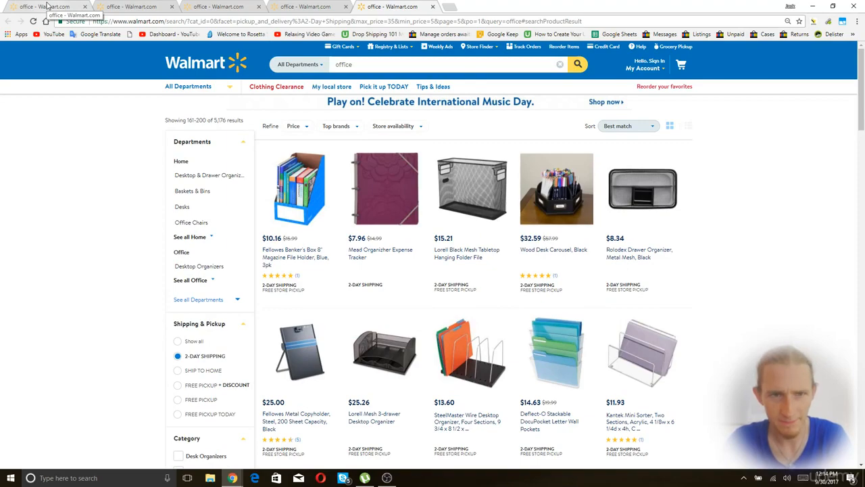
scroll(down, 3)
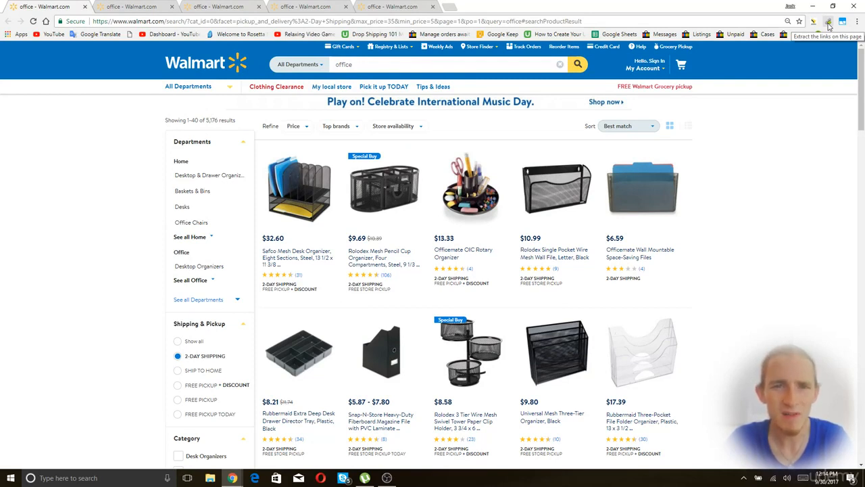
Extract page 1's links with Link Grabber and filter by /ip/ to 74 of 814.
click(196, 86)
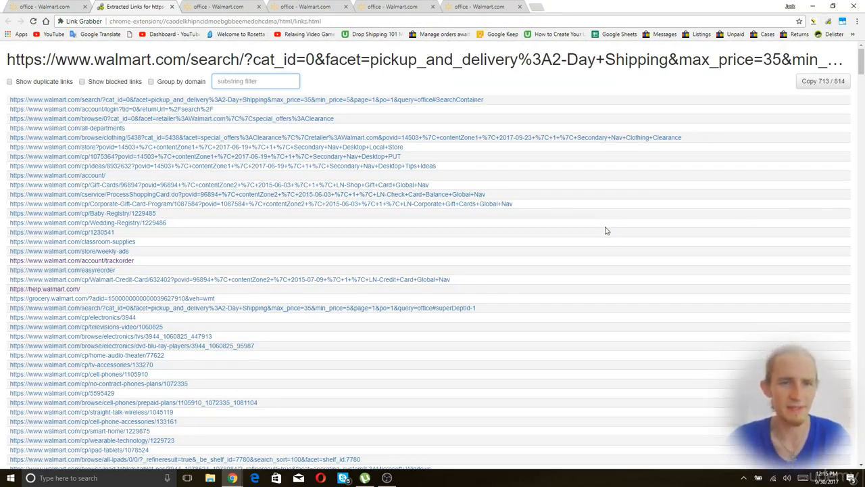
scroll(down, 3)
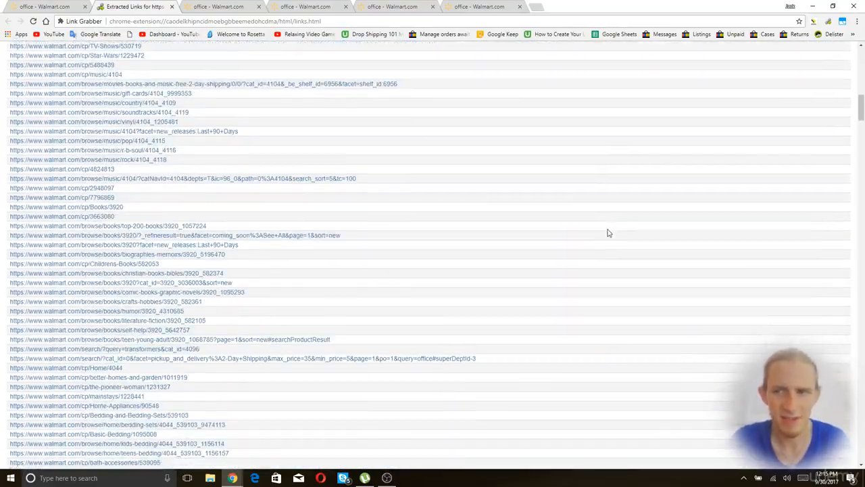
scroll(down, 3)
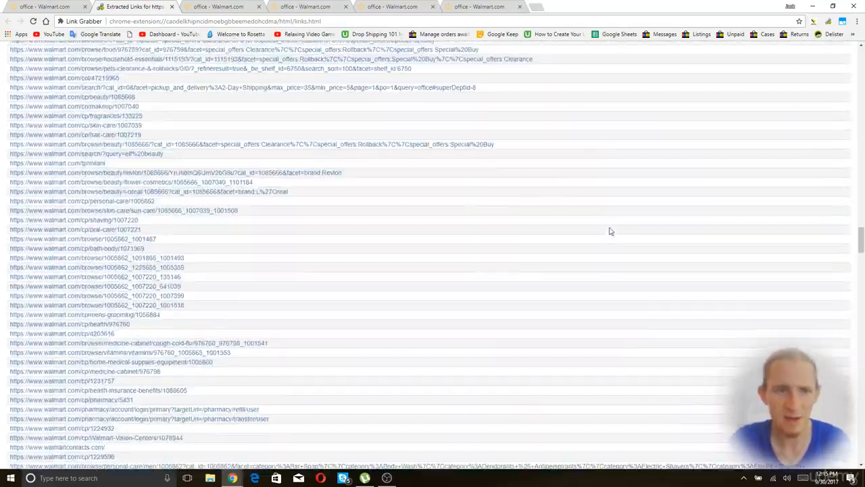
scroll(down, 3)
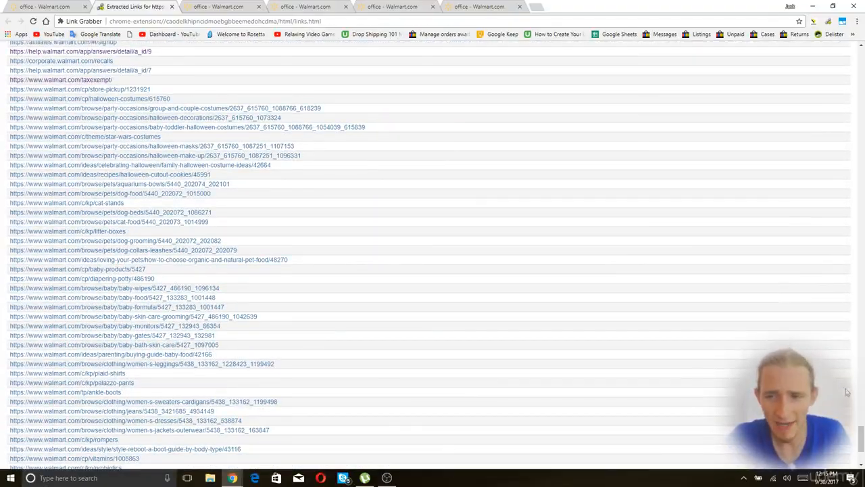
scroll(down, 3)
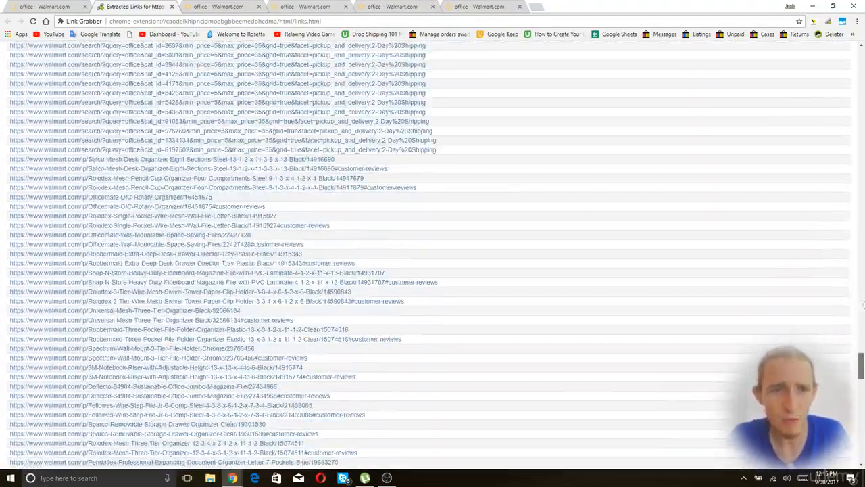
scroll(down, 3)
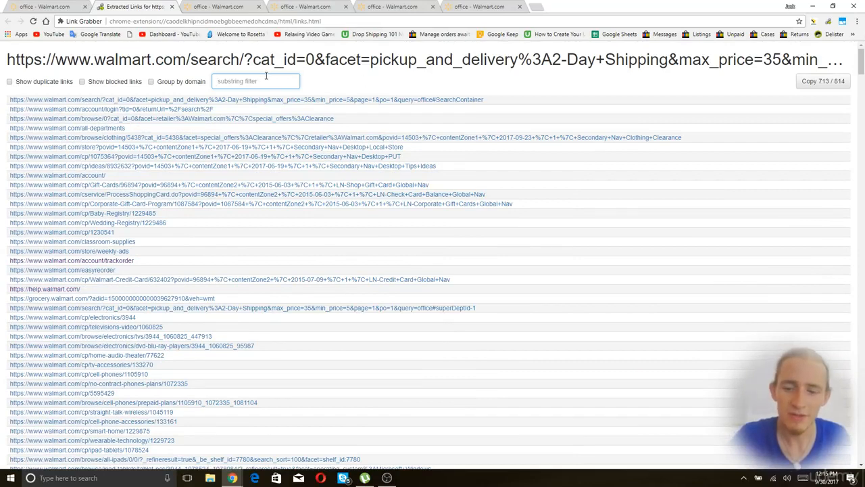
text(/ip/)
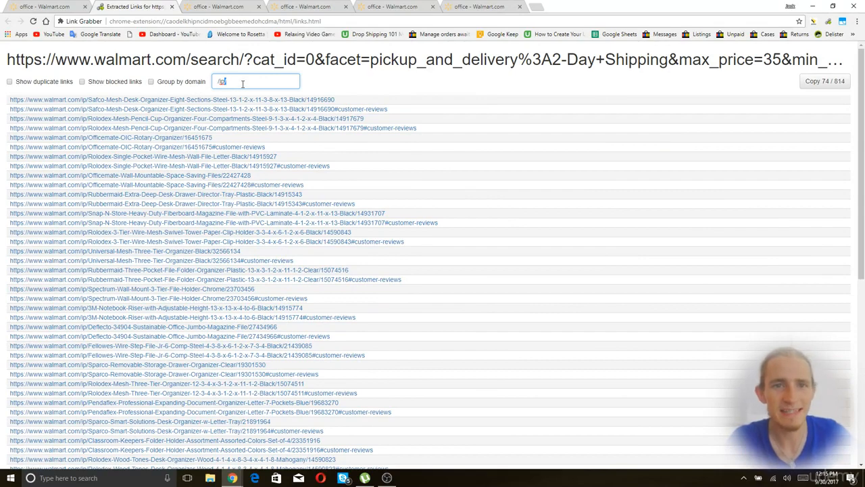
scroll(down, 3)
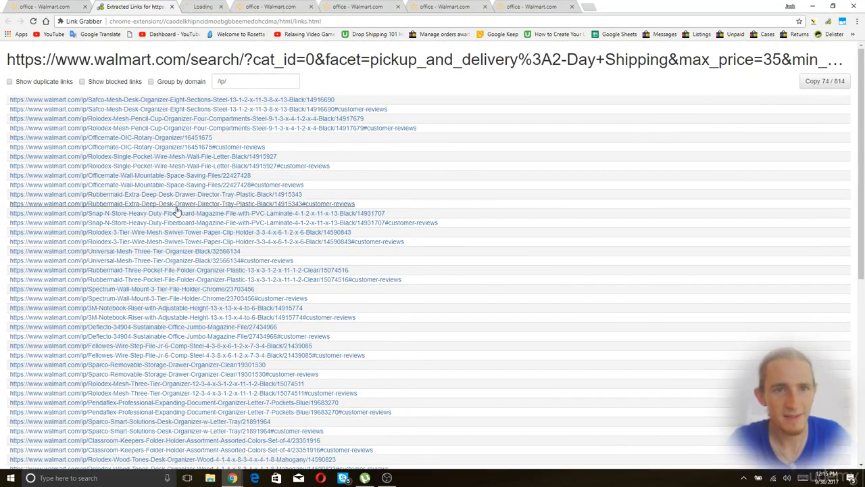
click(181, 203)
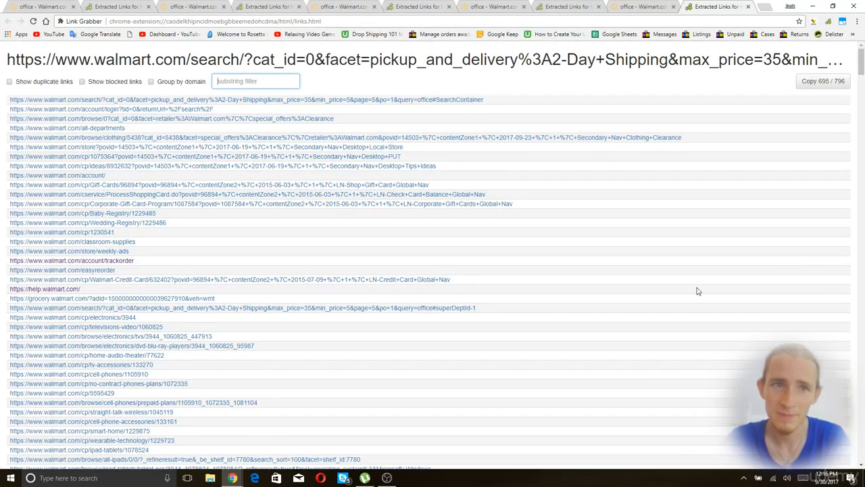
Filter page 2's extracted links by /ip/, leaving 244 of 335.
click(41, 6)
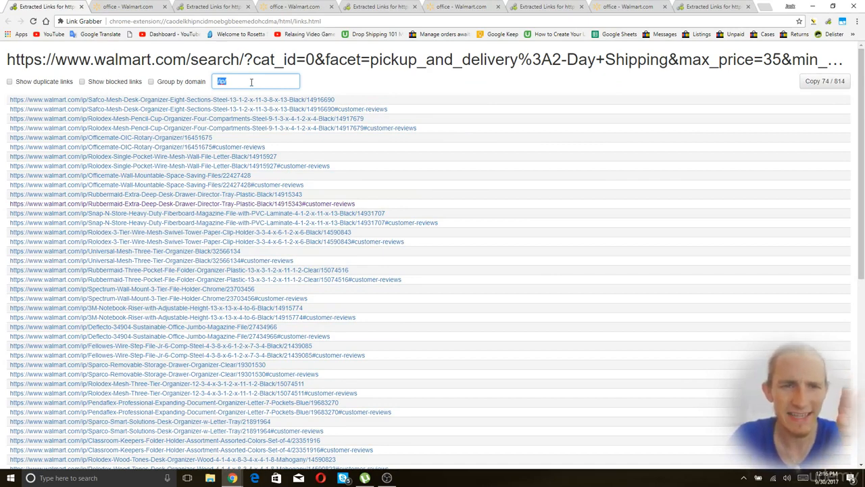
text(/ip/)
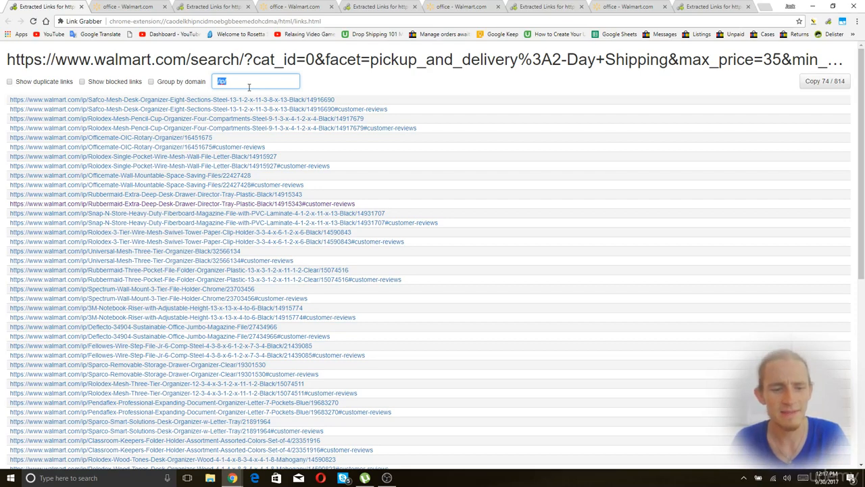
click(128, 6)
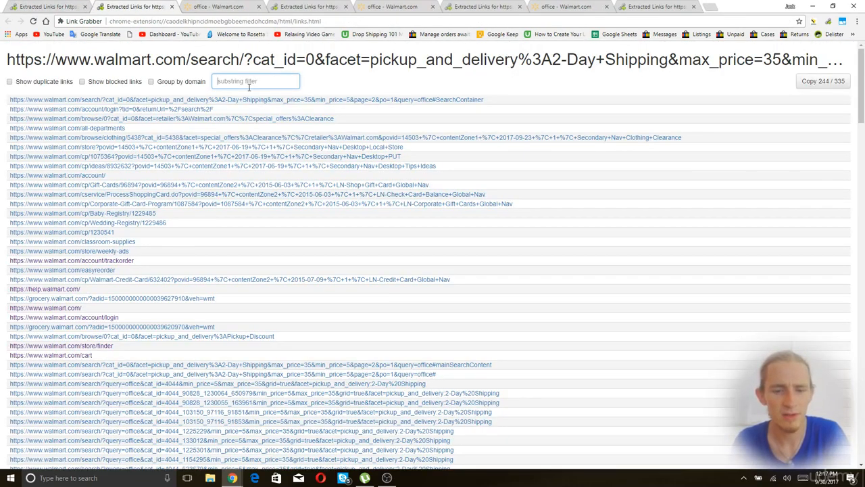
Filter the last link list by /ip and close the remaining office Walmart tabs.
text(/ip/)
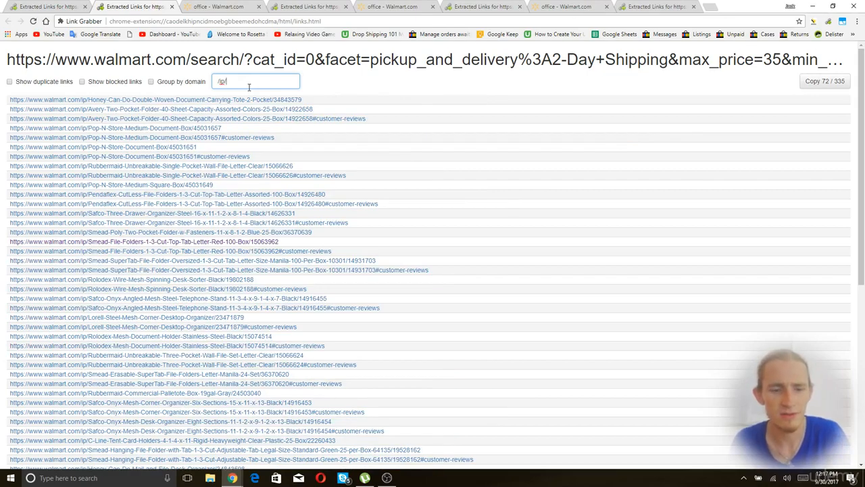
click(220, 6)
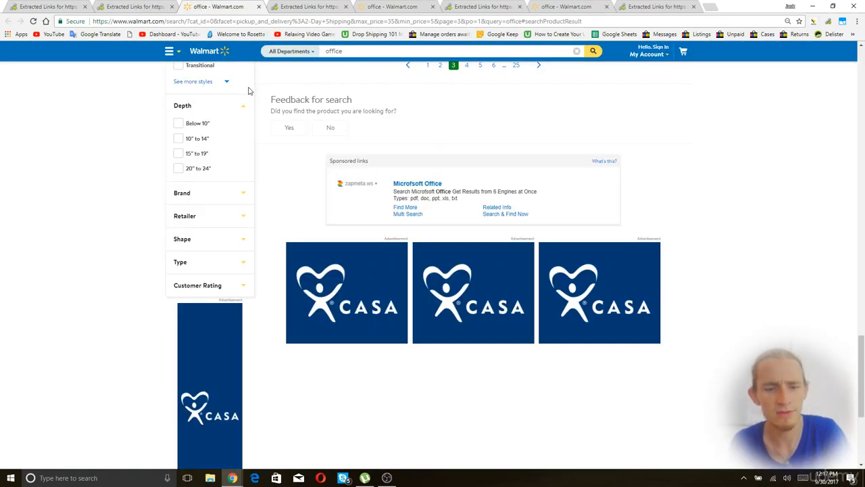
click(480, 65)
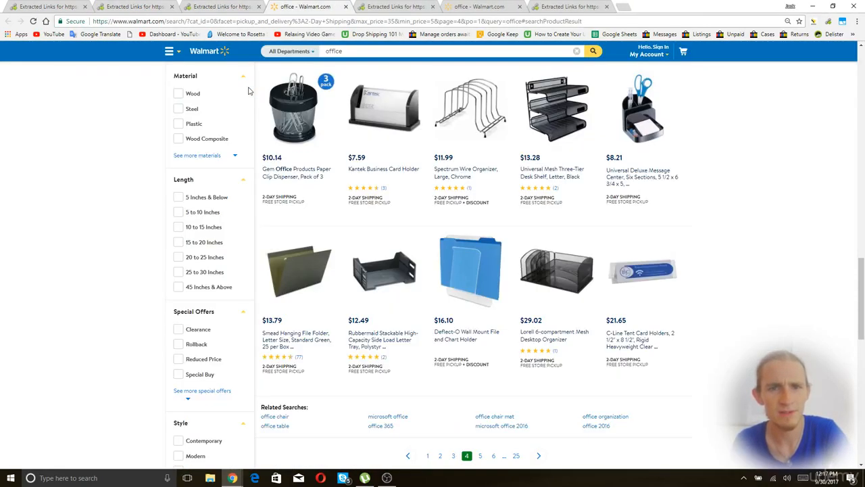
click(395, 6)
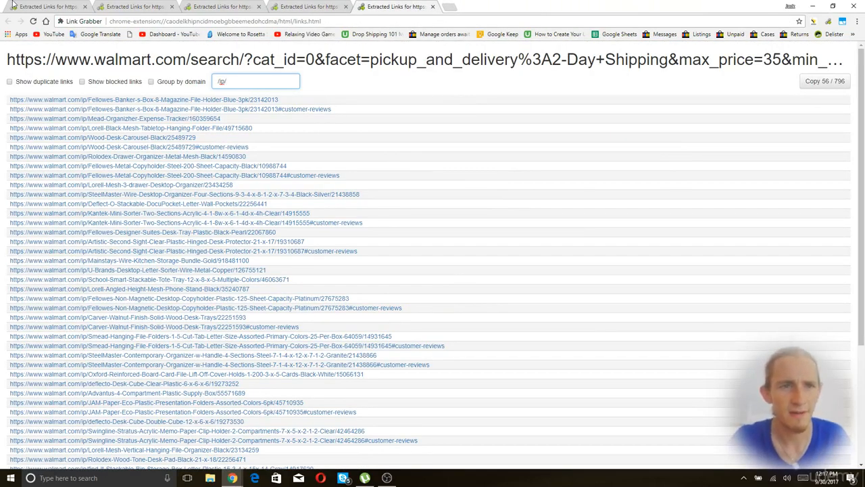
click(220, 6)
text(sub)
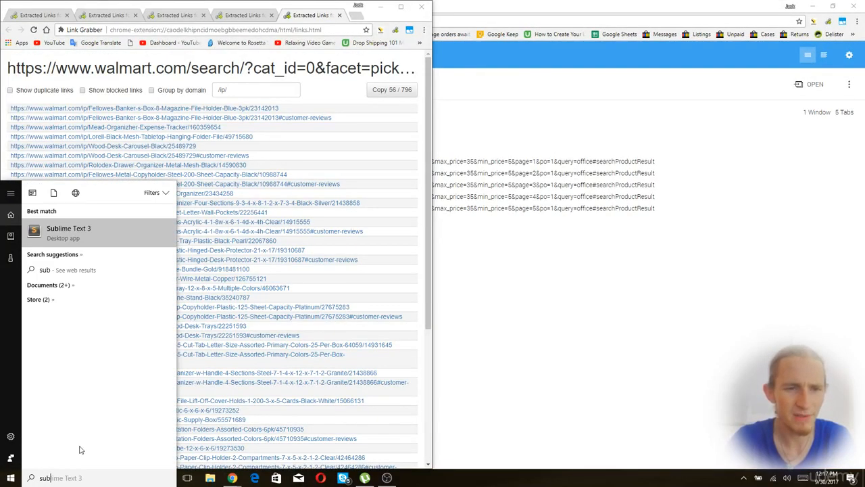
Launch Sublime Text 3 from the Start menu search results.
click(68, 227)
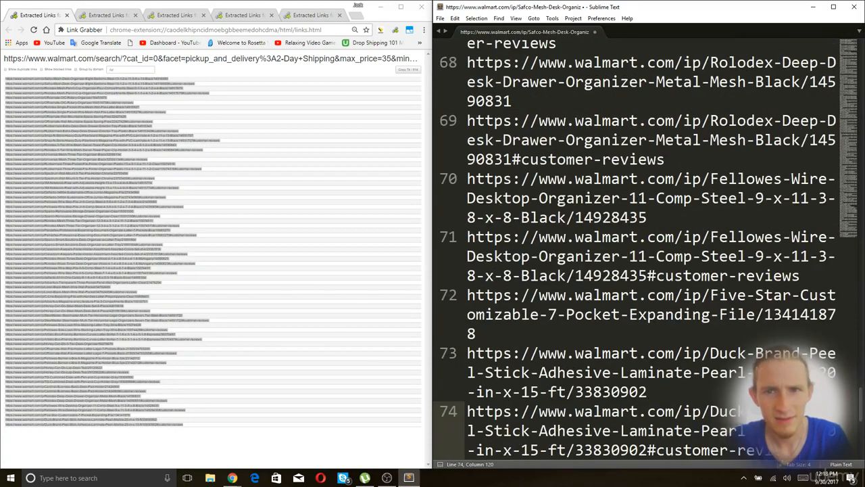
Review the pasted 146-line link list and check the menu for wrap options.
scroll(down, 3)
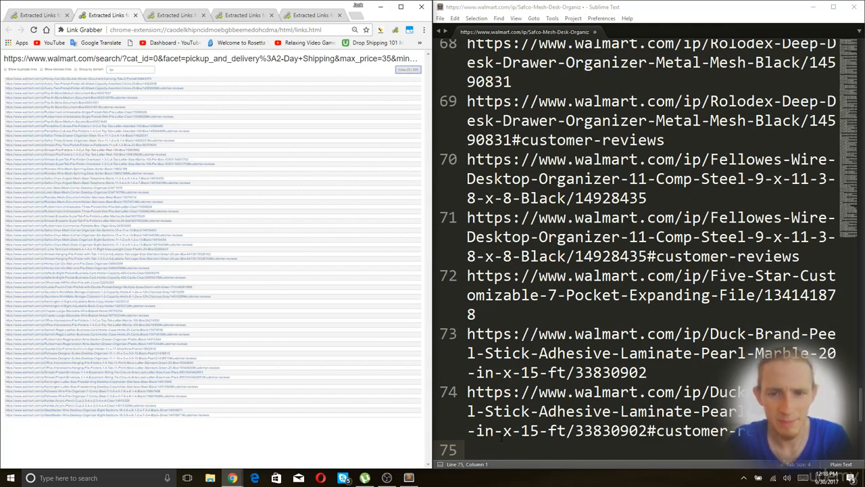
scroll(down, 3)
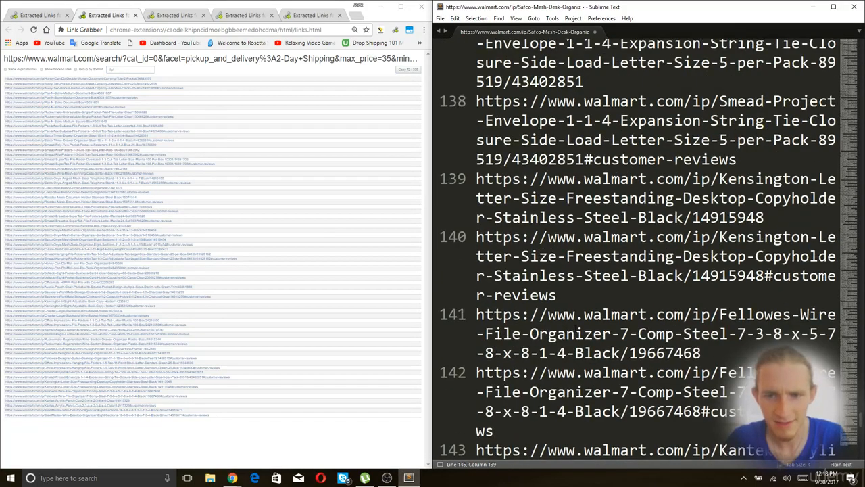
scroll(down, 3)
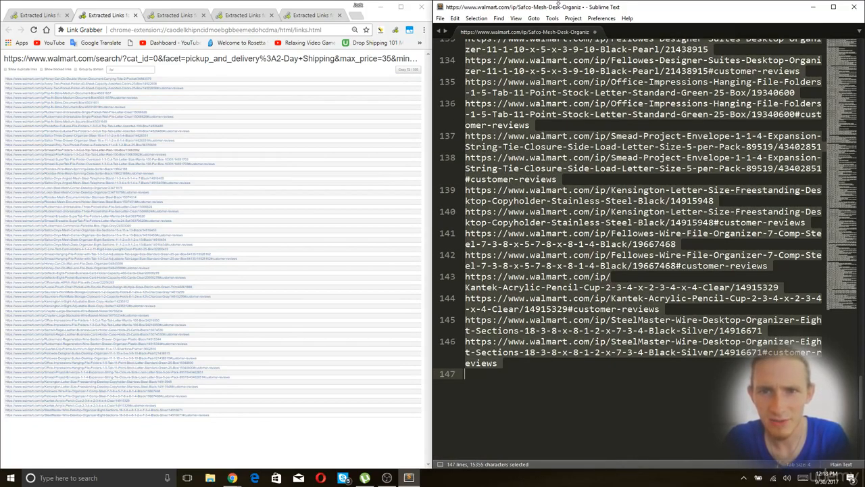
click(477, 18)
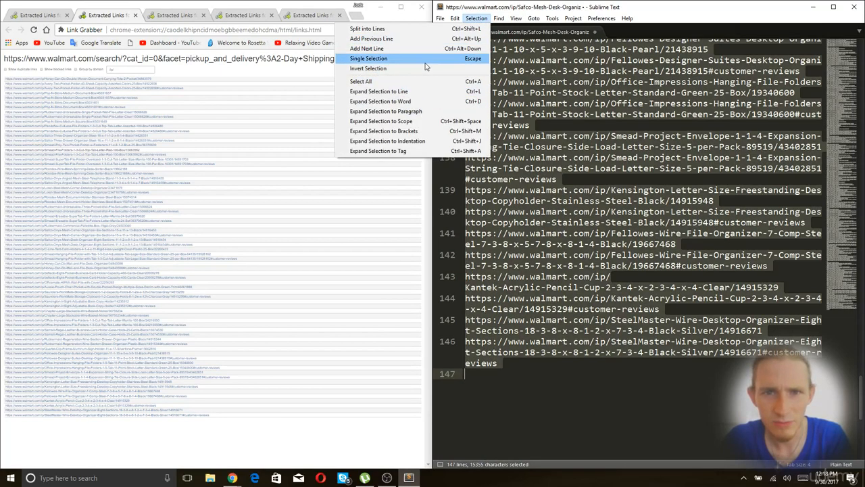
mouse_move(439, 102)
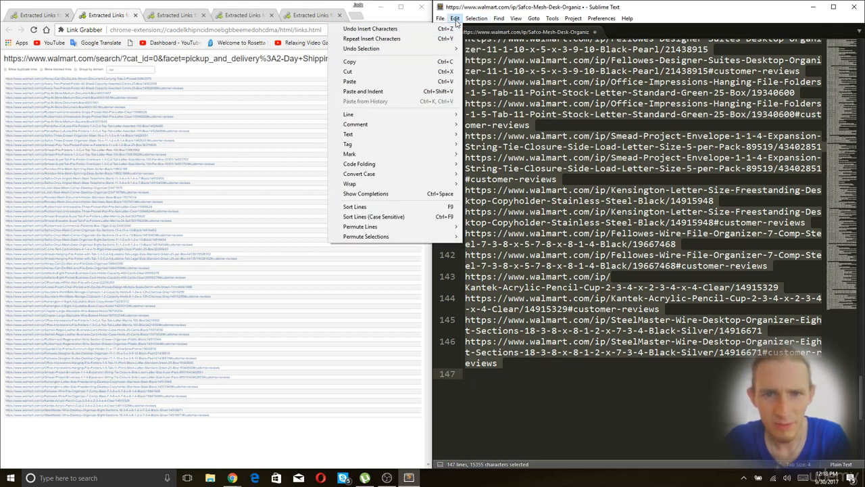
mouse_move(350, 183)
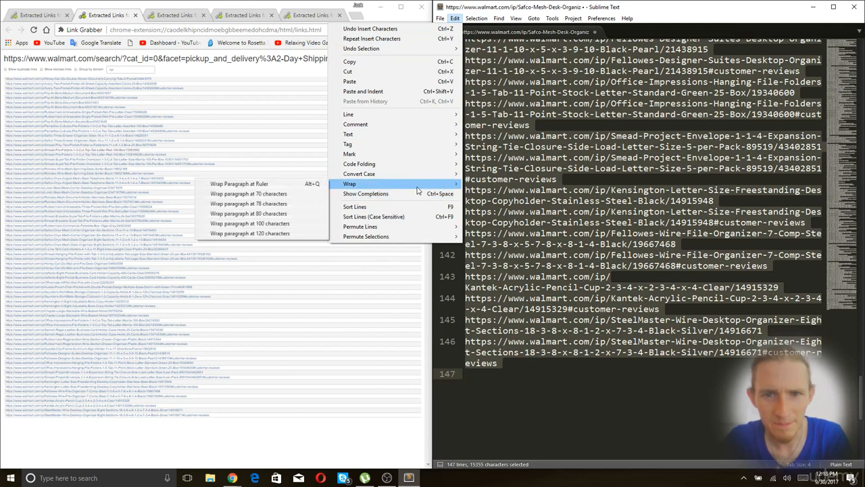
mouse_move(250, 223)
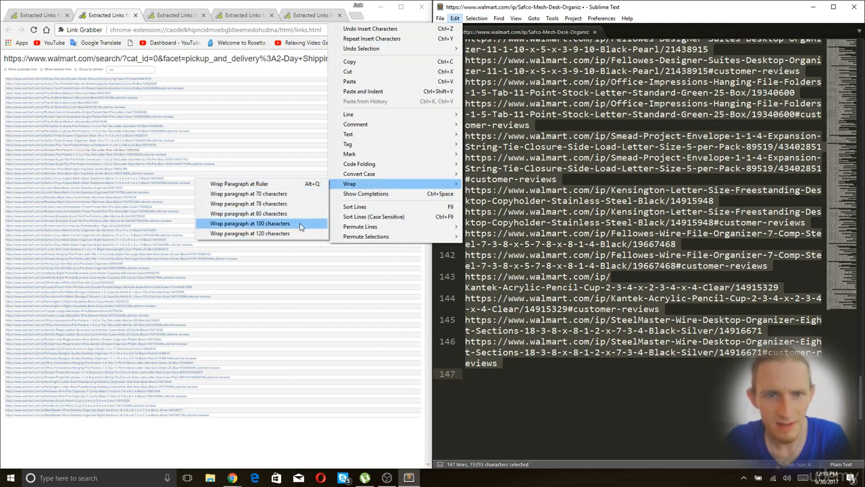
mouse_move(355, 206)
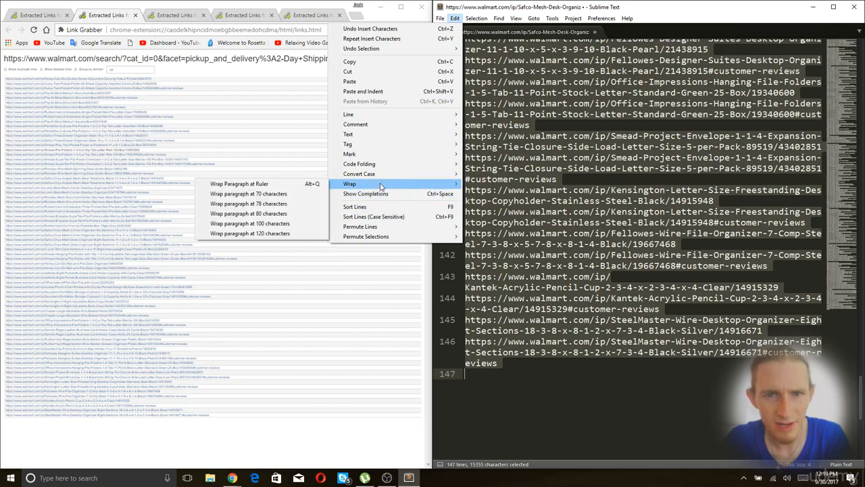
mouse_move(238, 183)
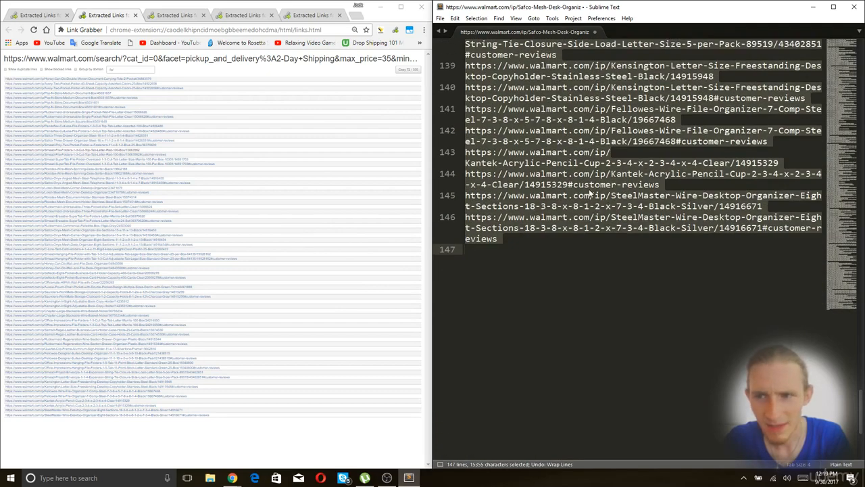
Add the next page's product links to the editor, extending the list past line 330.
click(585, 185)
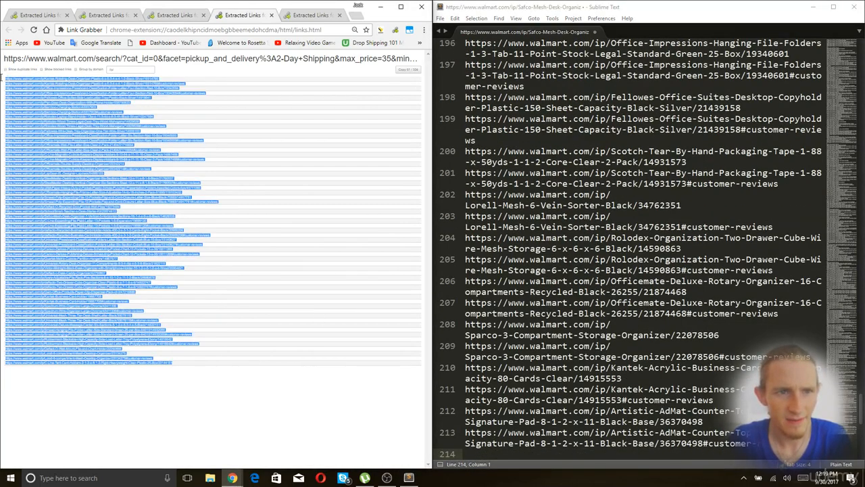
scroll(down, 3)
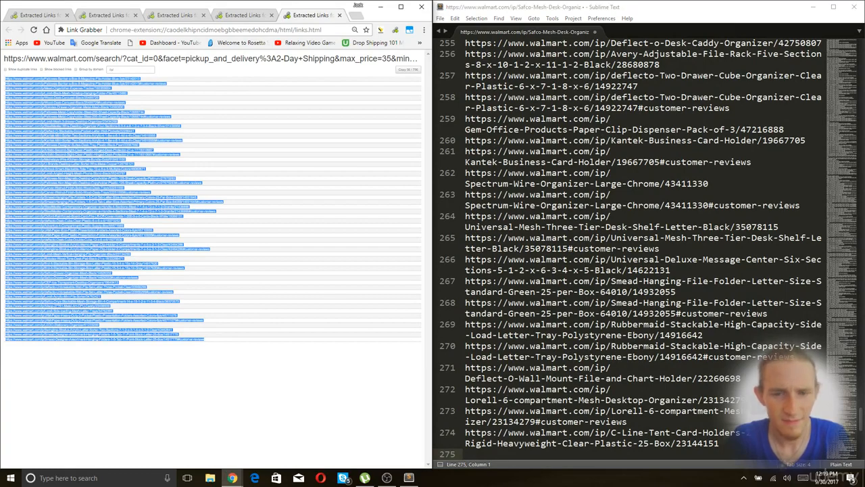
scroll(down, 3)
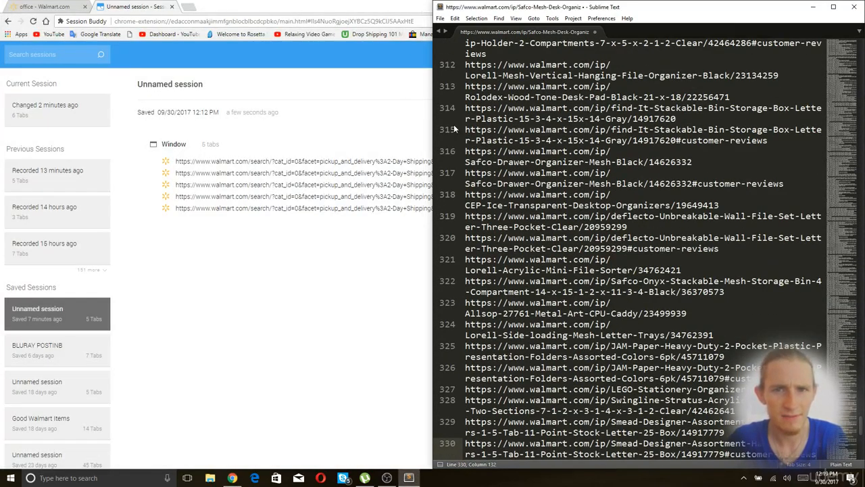
Maximize the editor and select every '#customer-reviews' match for deletion.
click(834, 7)
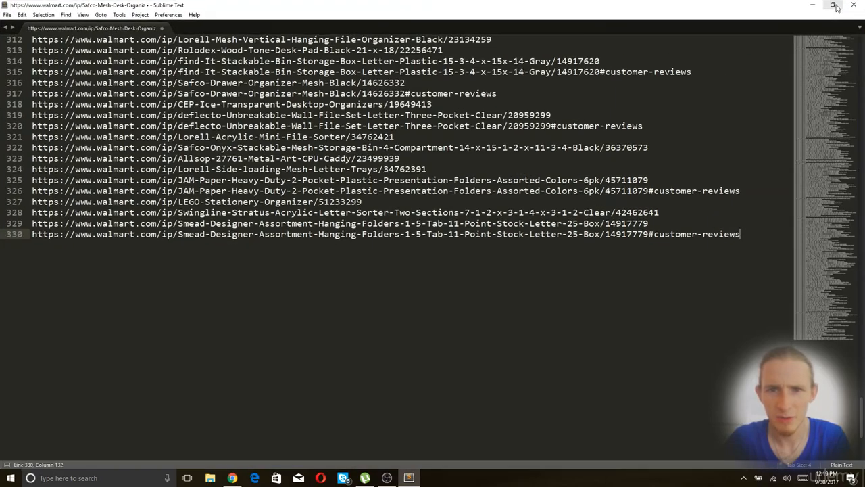
scroll(up, 3)
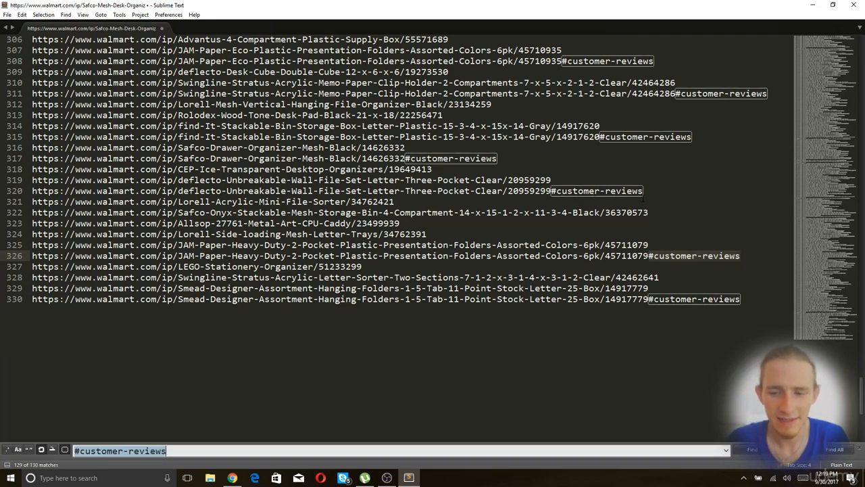
click(834, 449)
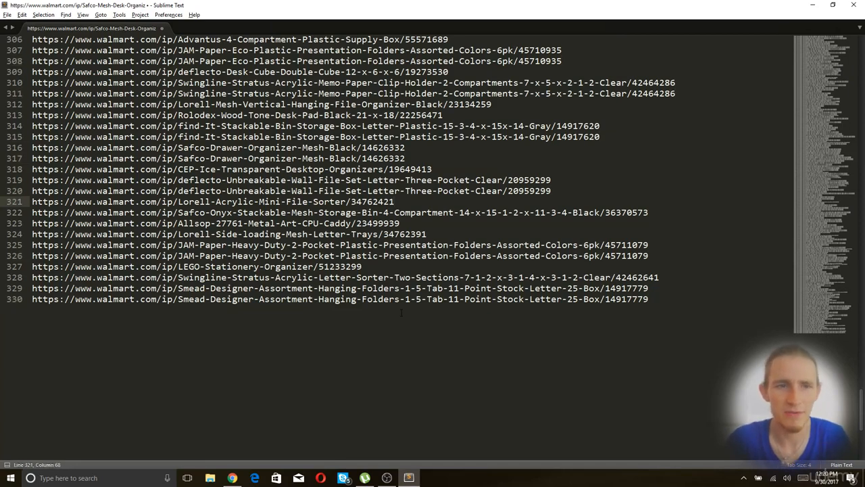
Apply Permute Lines > Unique, shrinking the link list from 330 to 200 lines.
scroll(up, 3)
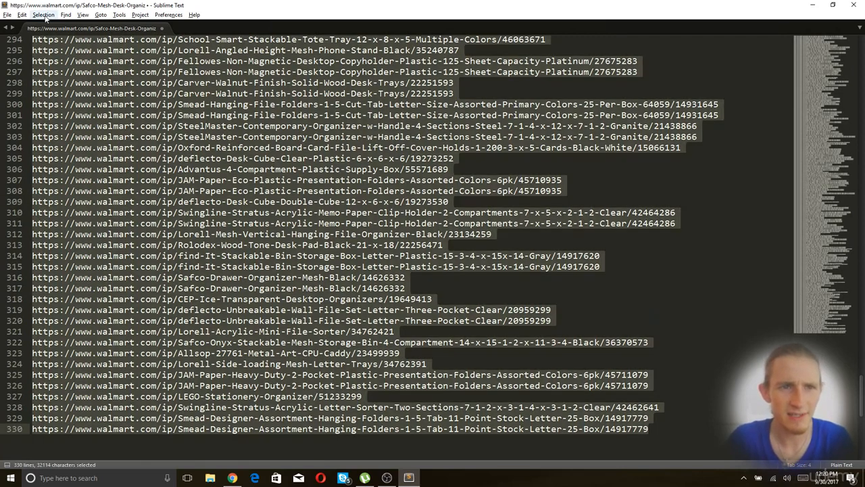
click(43, 14)
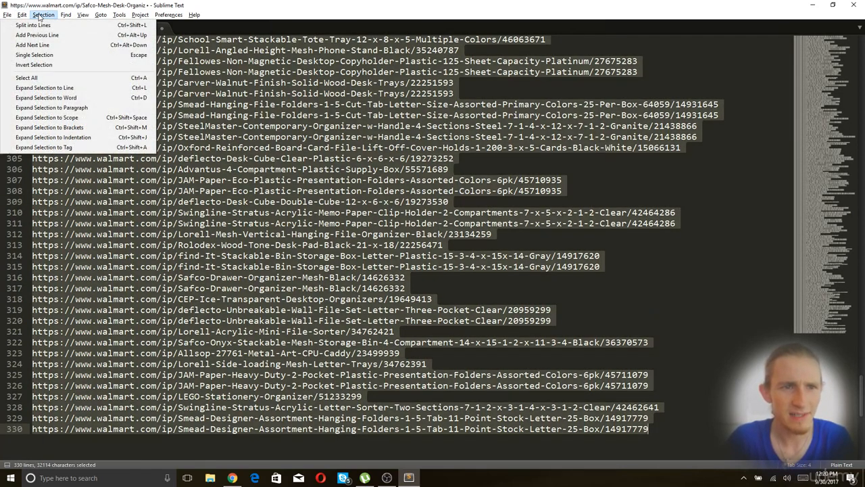
click(22, 15)
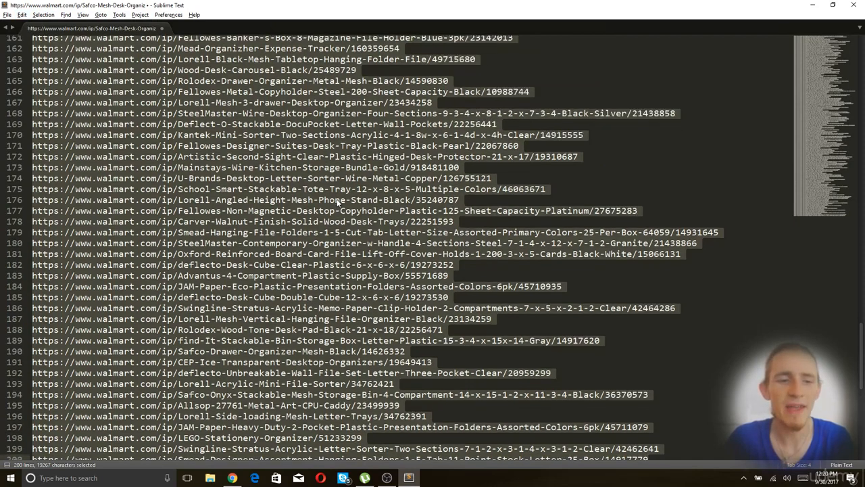
scroll(down, 3)
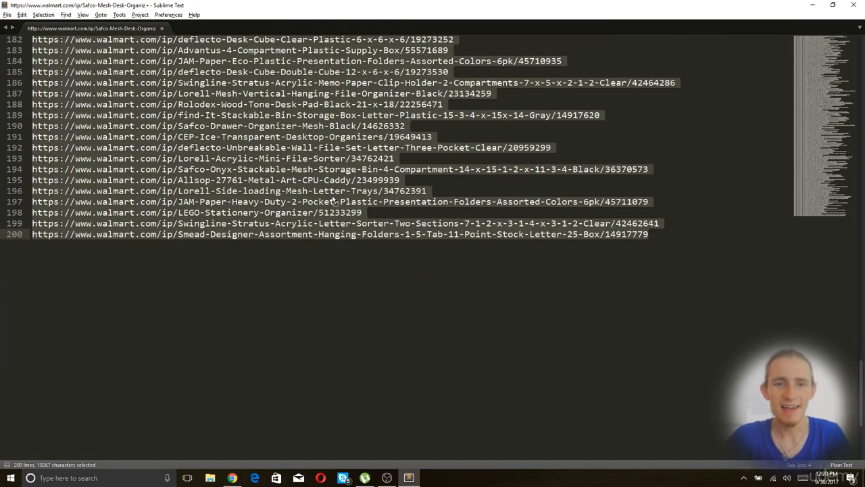
mouse_move(624, 249)
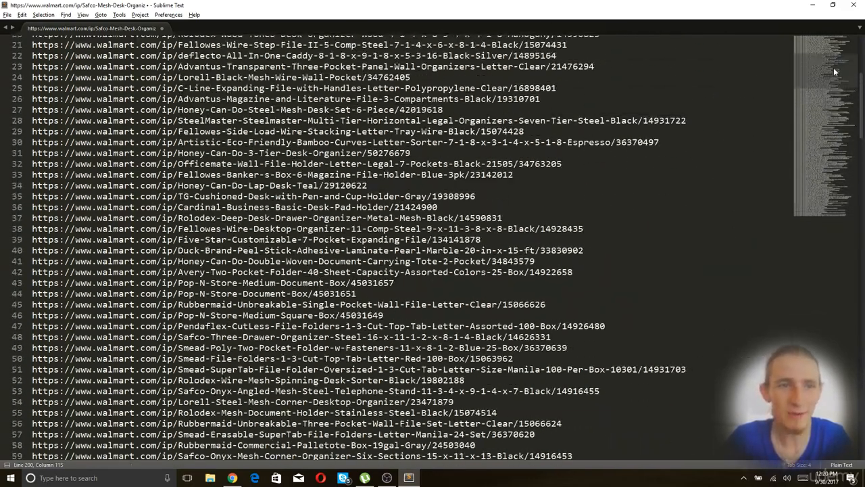
scroll(down, 3)
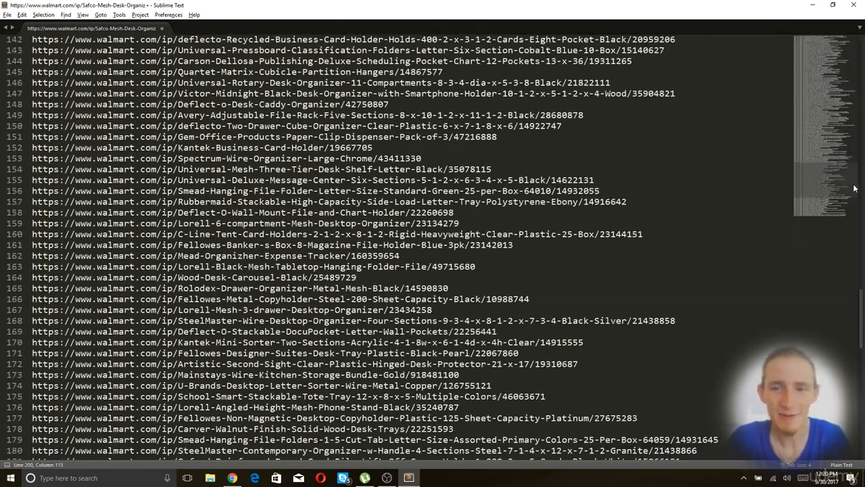
scroll(down, 3)
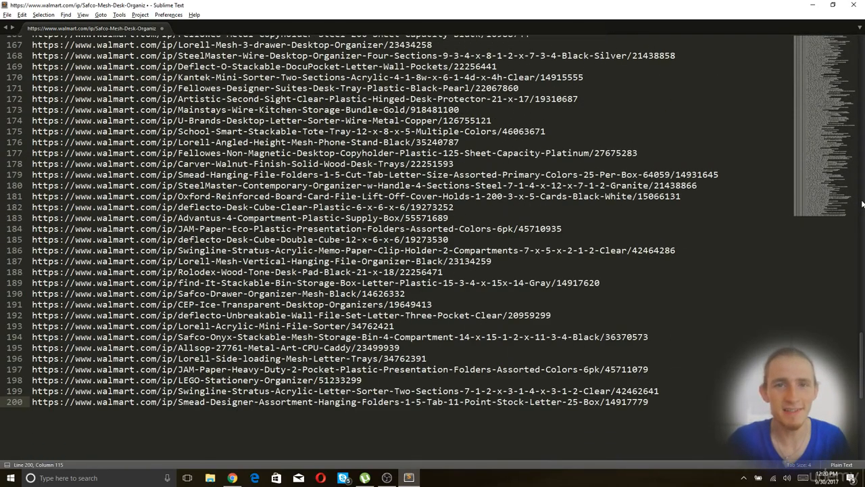
Type and copy '#skuopt:walmart', then paste it onto the end of every URL.
click(520, 210)
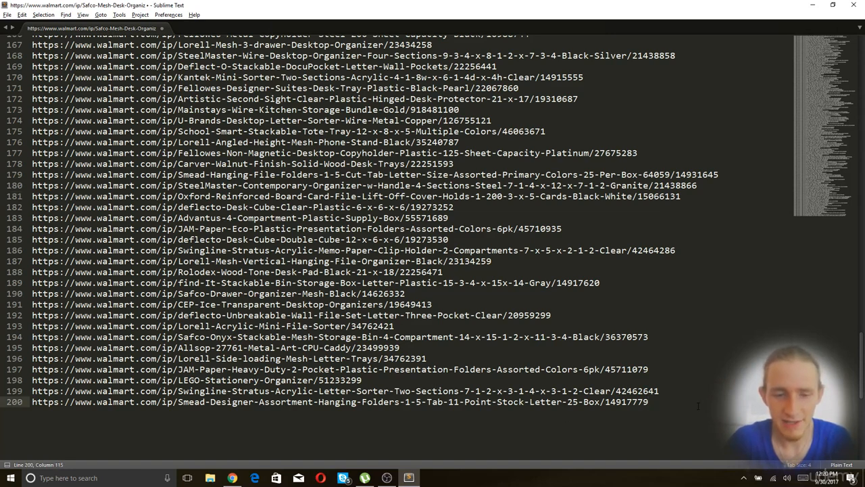
text(#skuopt=walmart)
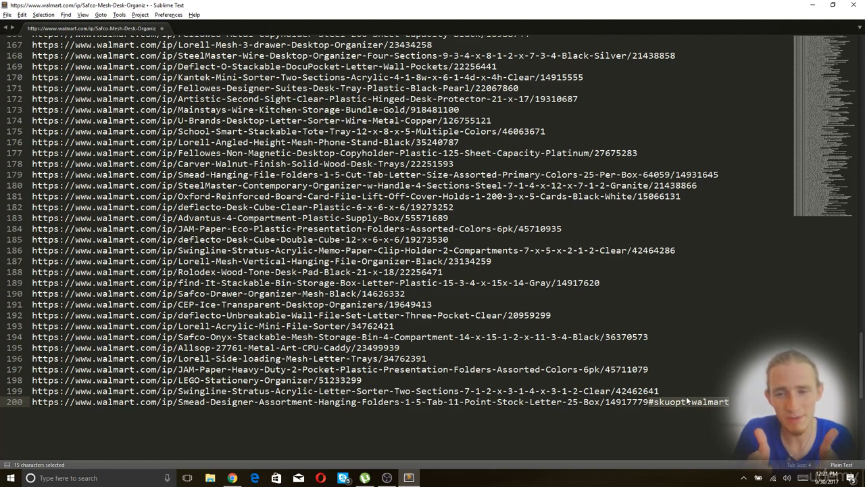
key(ctrl+c)
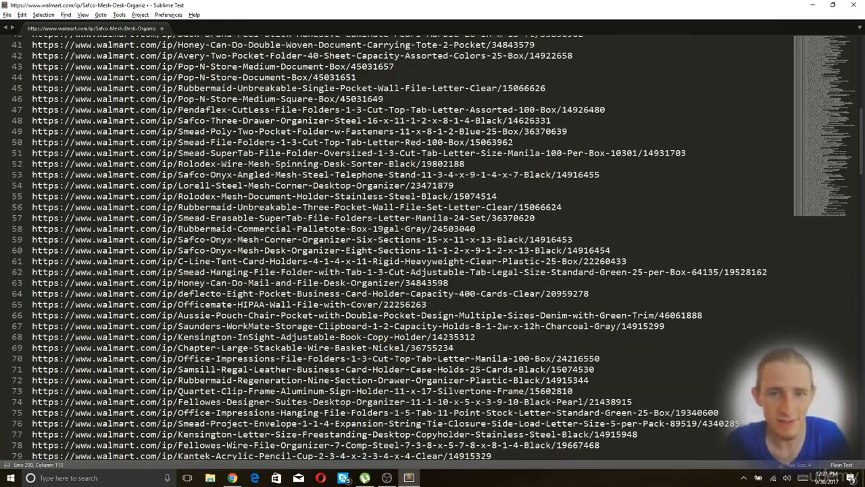
click(43, 14)
text(#skuopt:walmart)
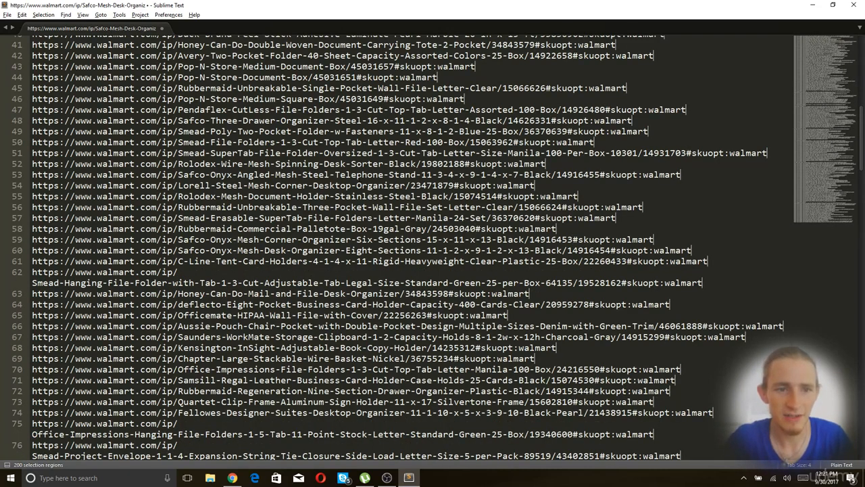
scroll(down, 3)
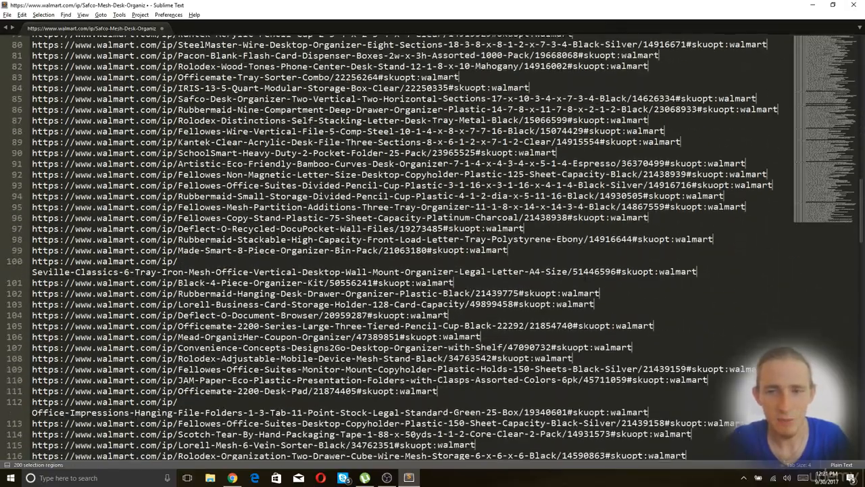
scroll(down, 3)
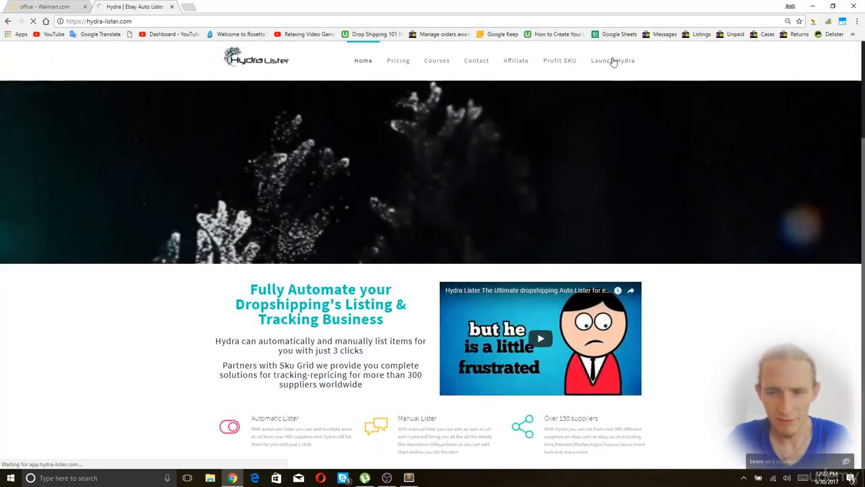
Paste the tagged Walmart URLs into Hydra Lister's Batch Lister and launch.
click(613, 61)
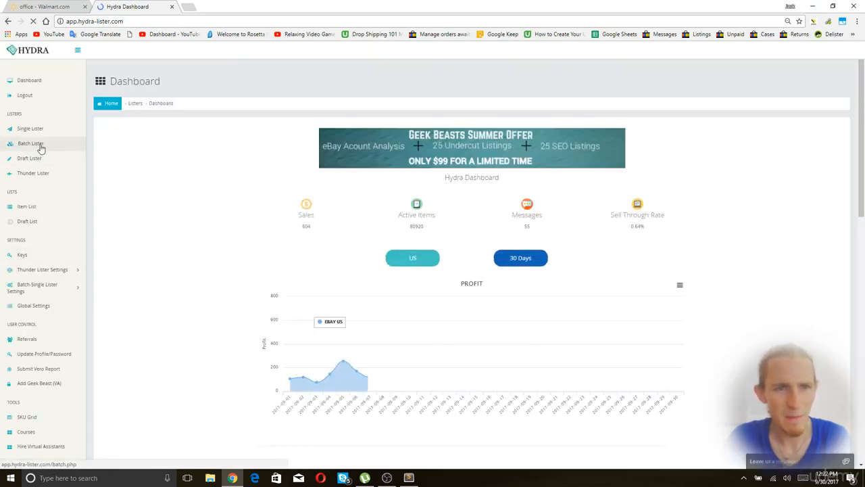
click(30, 144)
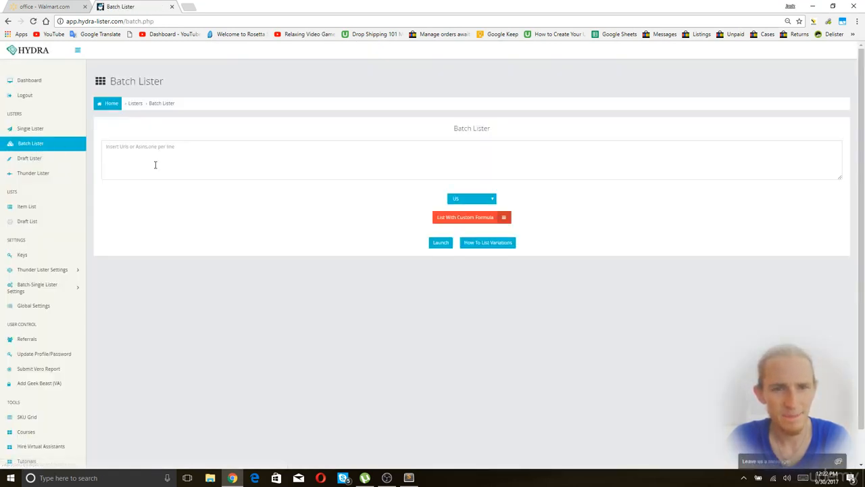
text(https://www.walmart.com/ip/...)
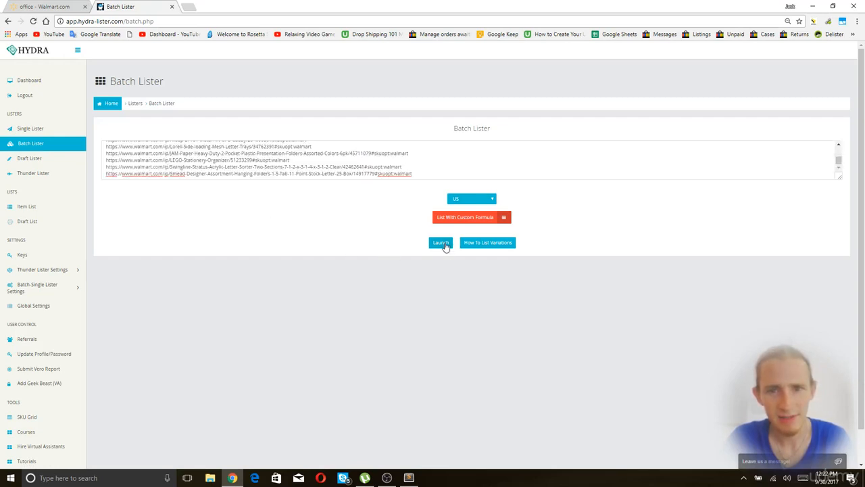
click(440, 242)
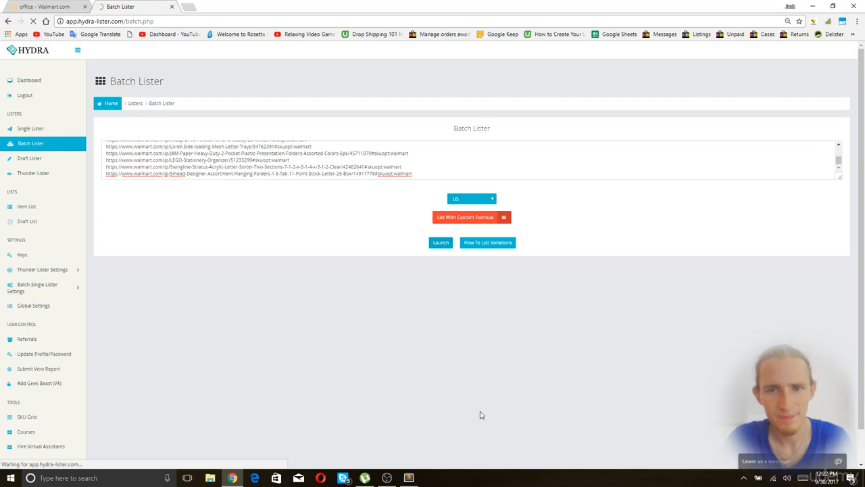
click(440, 242)
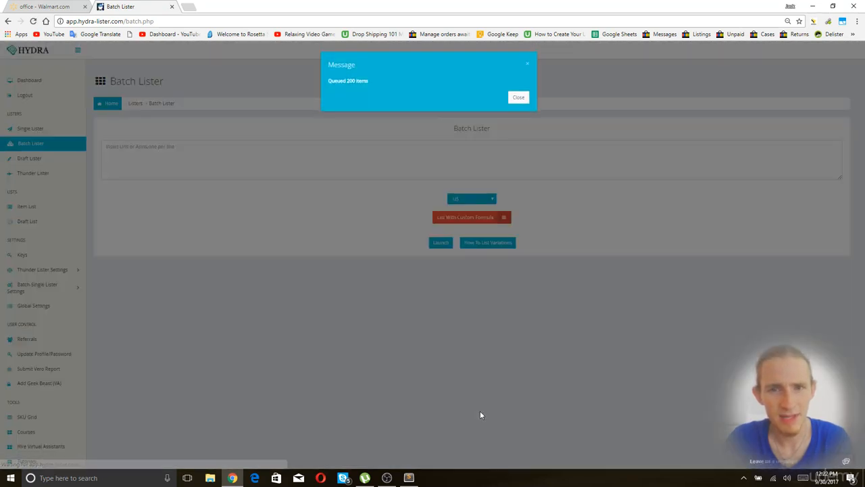
mouse_move(511, 318)
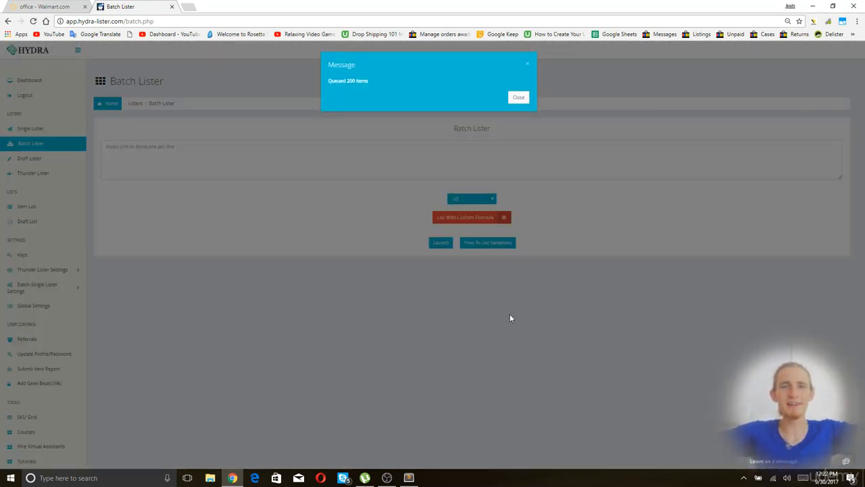